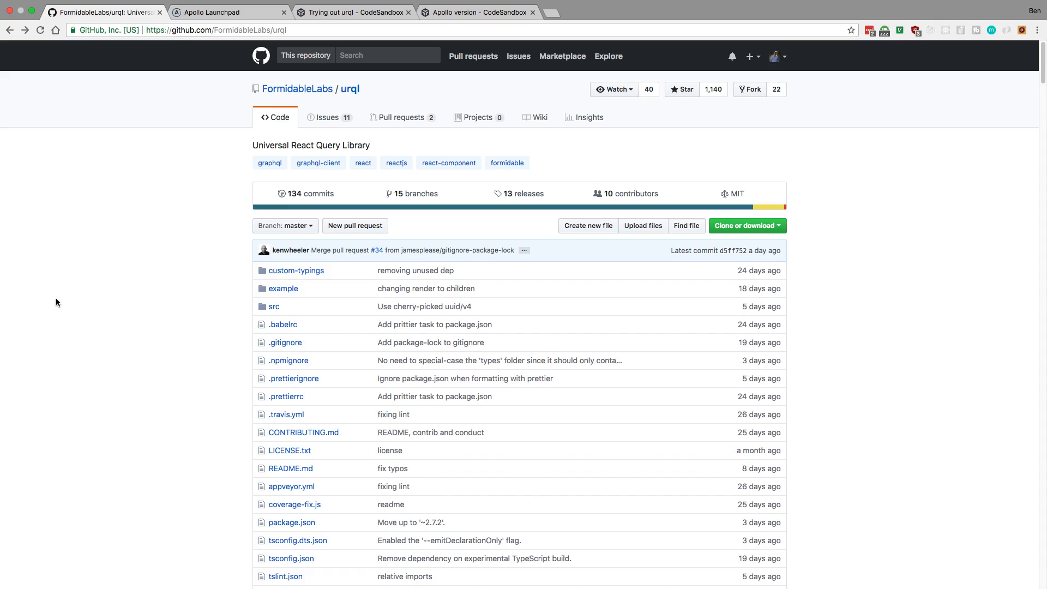
mouse_move(154, 73)
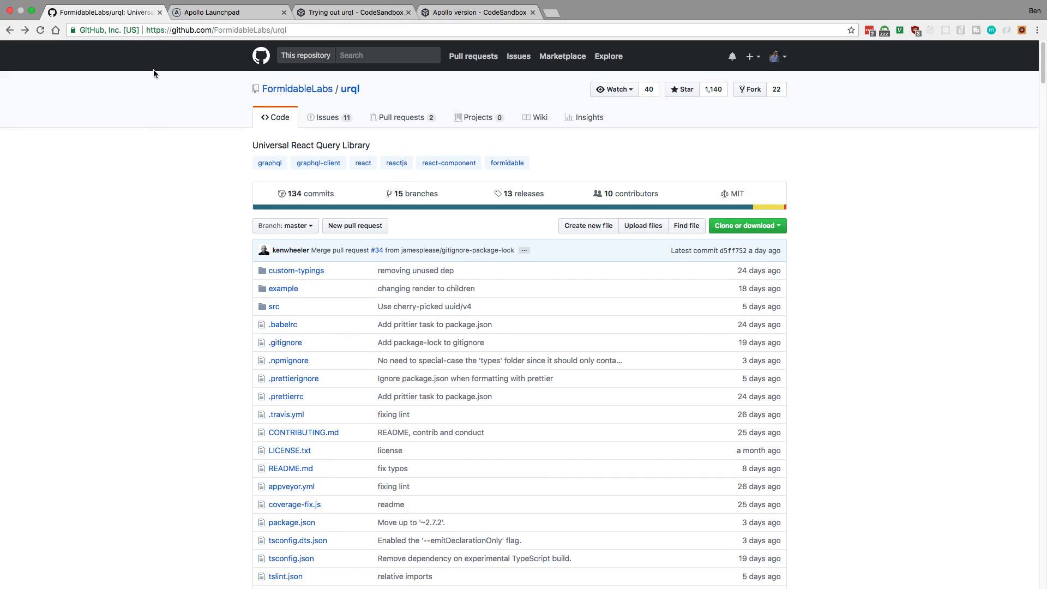
- In Apollo Launchpad, highlight the red/yellow sample data array and scroll down to the resolvers
left_click(229, 12)
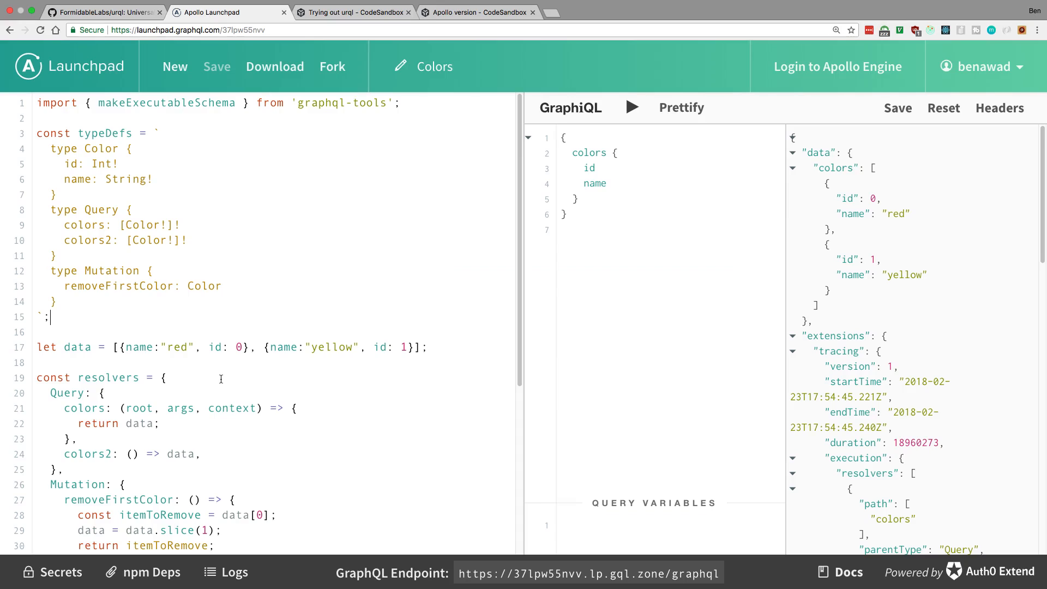
mouse_move(192, 404)
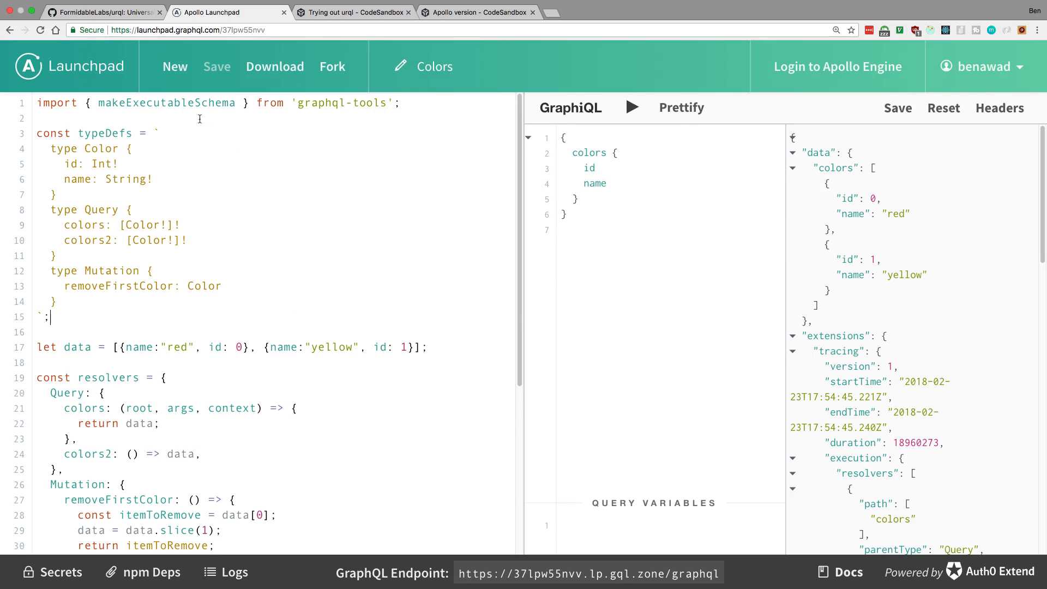
mouse_move(239, 127)
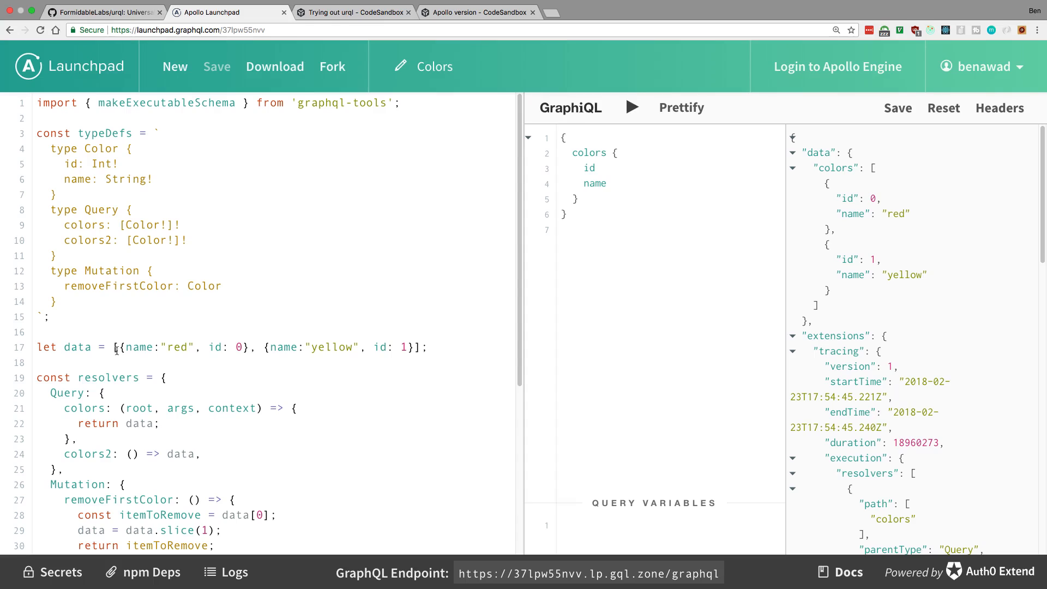
left_click_drag(118, 347, 319, 351)
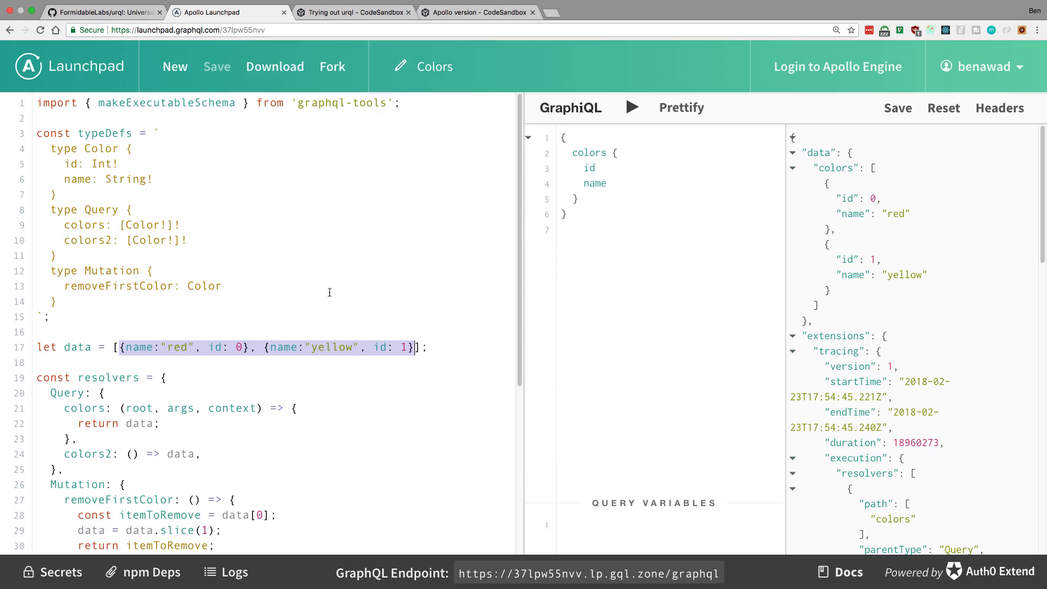
mouse_move(82, 163)
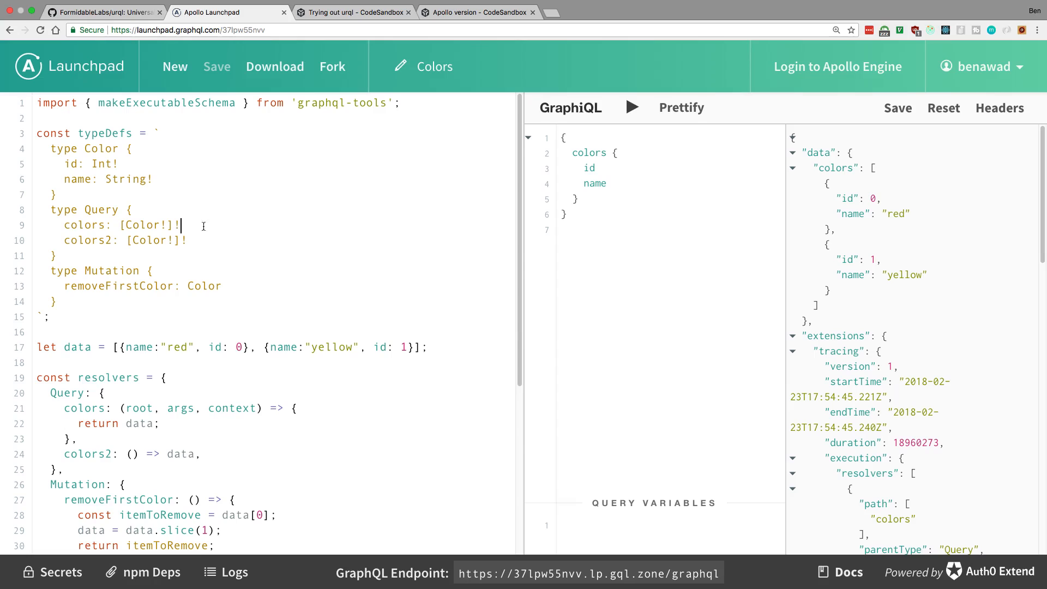
mouse_move(65, 286)
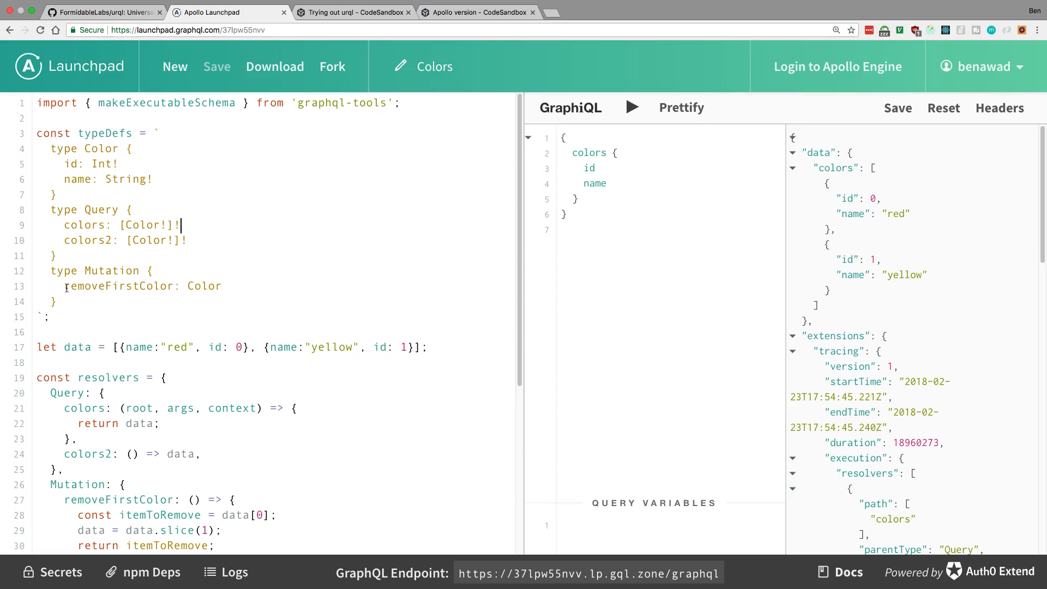
mouse_move(256, 278)
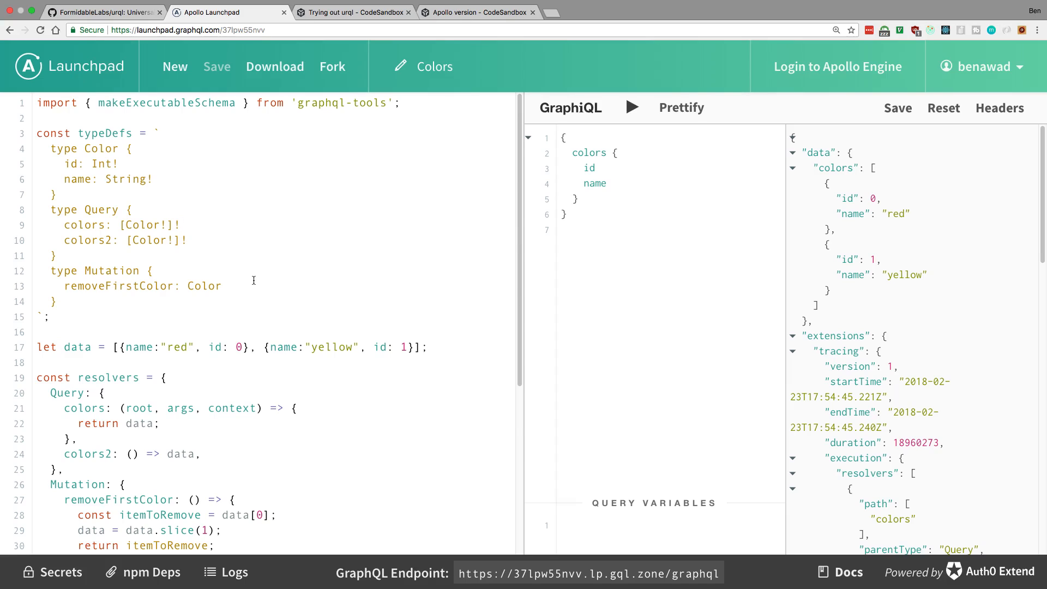
scroll("down", 3)
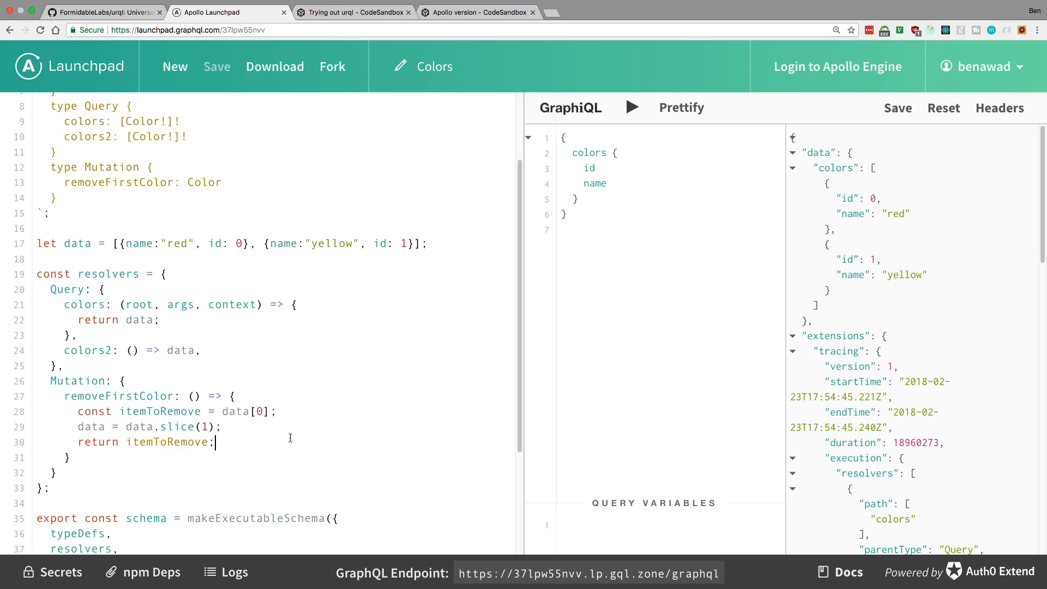
mouse_move(657, 262)
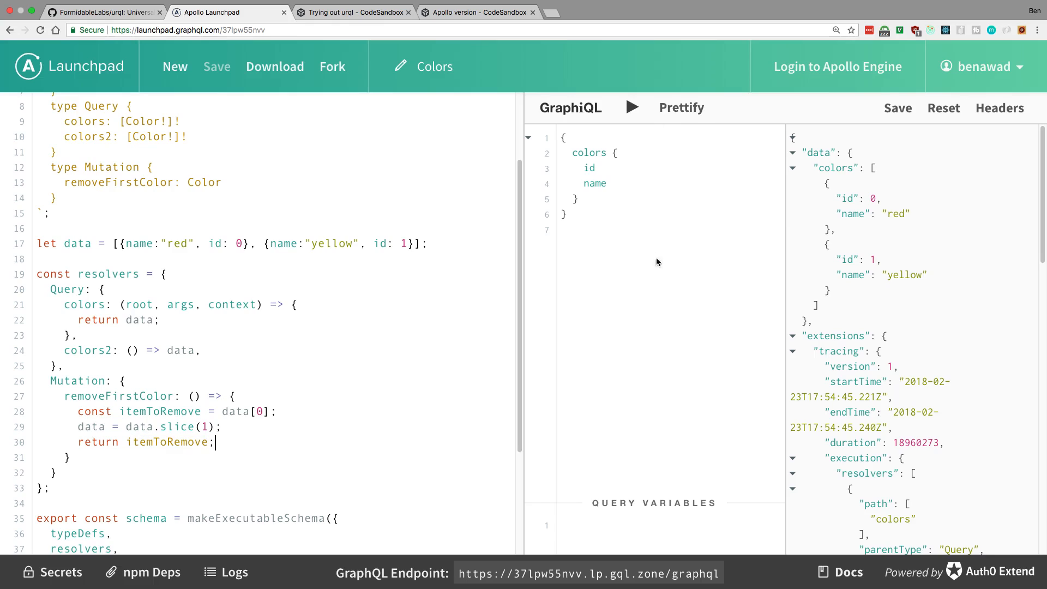
- Rerun the colors query to return red and yellow, then select the GraphQL endpoint URL
left_click(631, 107)
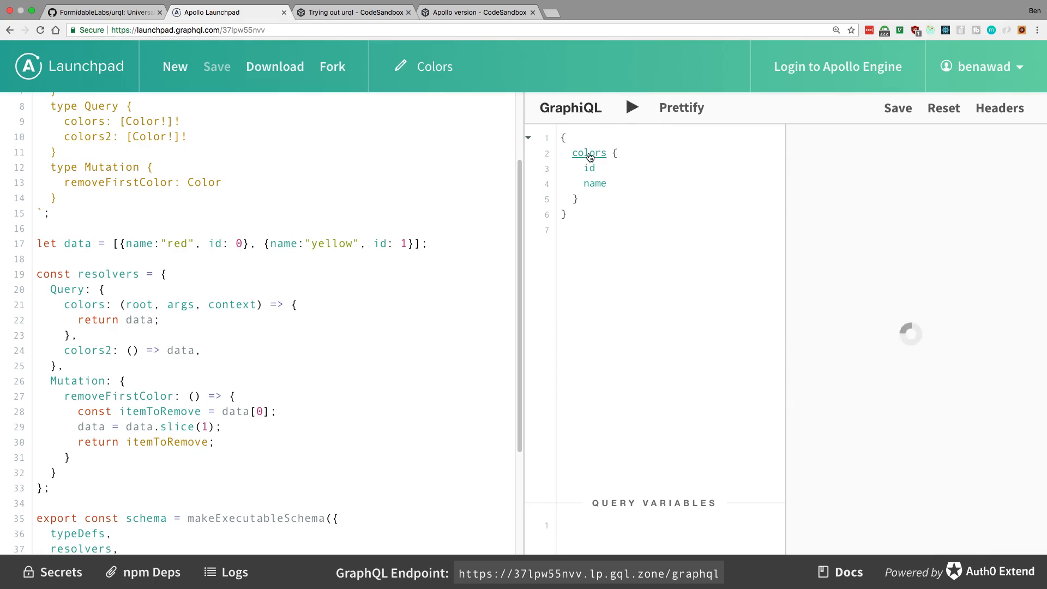
left_click(630, 107)
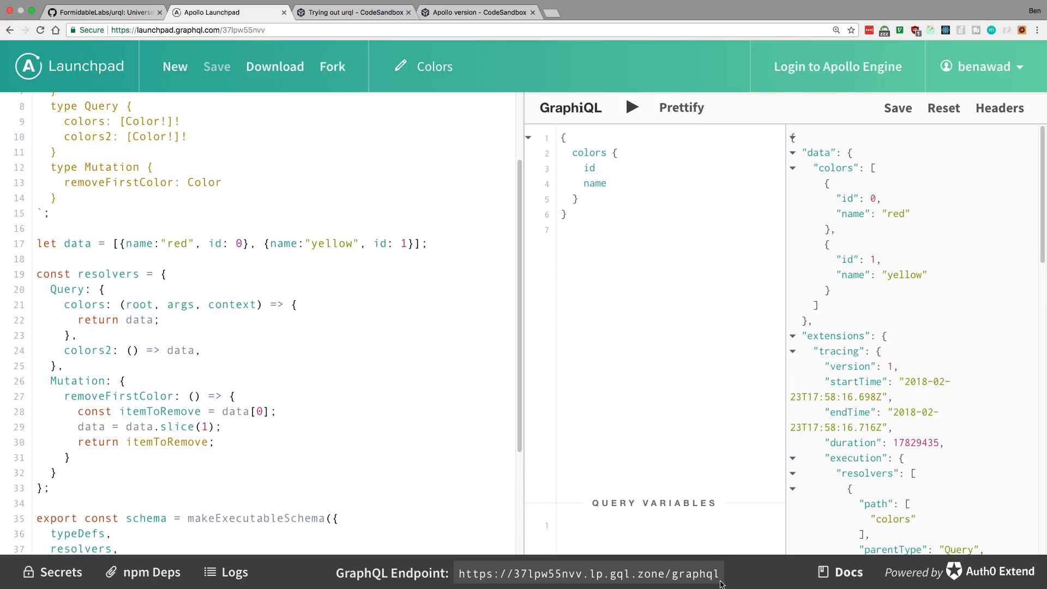
double_click(588, 573)
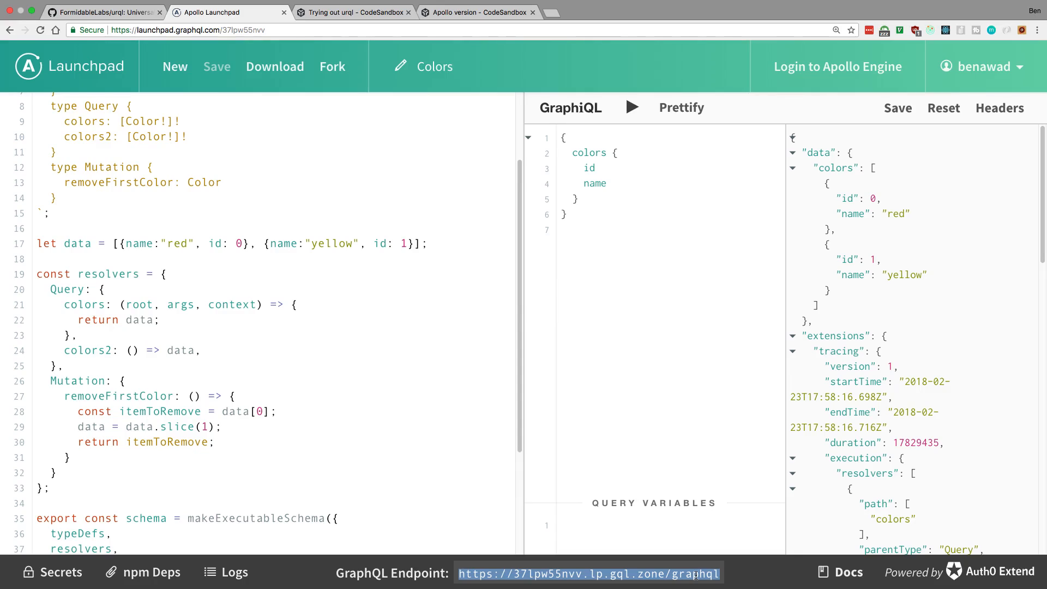
- Switch to the 'Trying out urql' sandbox showing the Client url in index.js
left_click(354, 12)
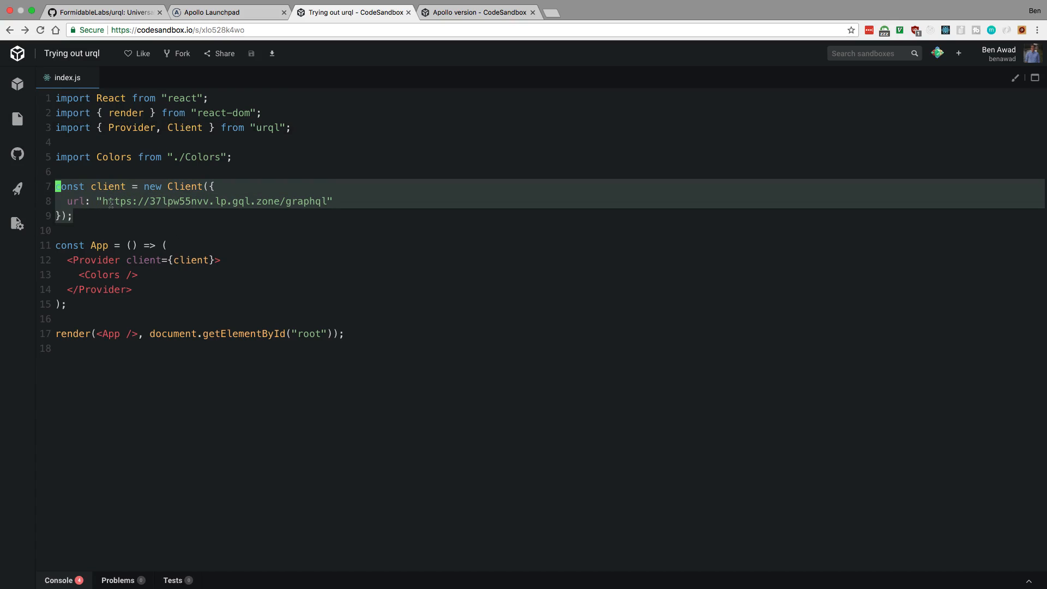
left_click(143, 208)
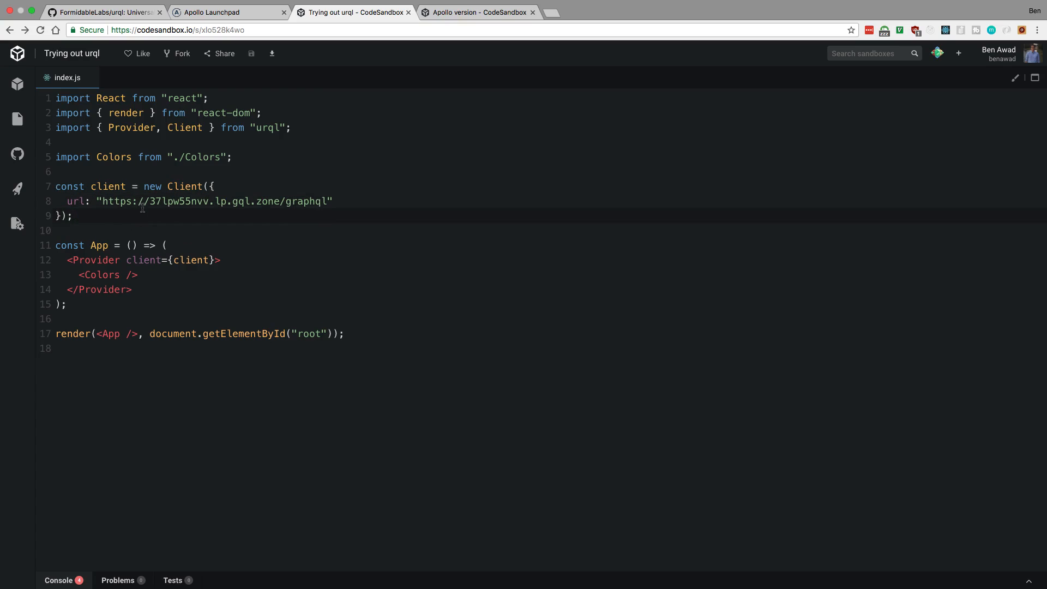
mouse_move(356, 127)
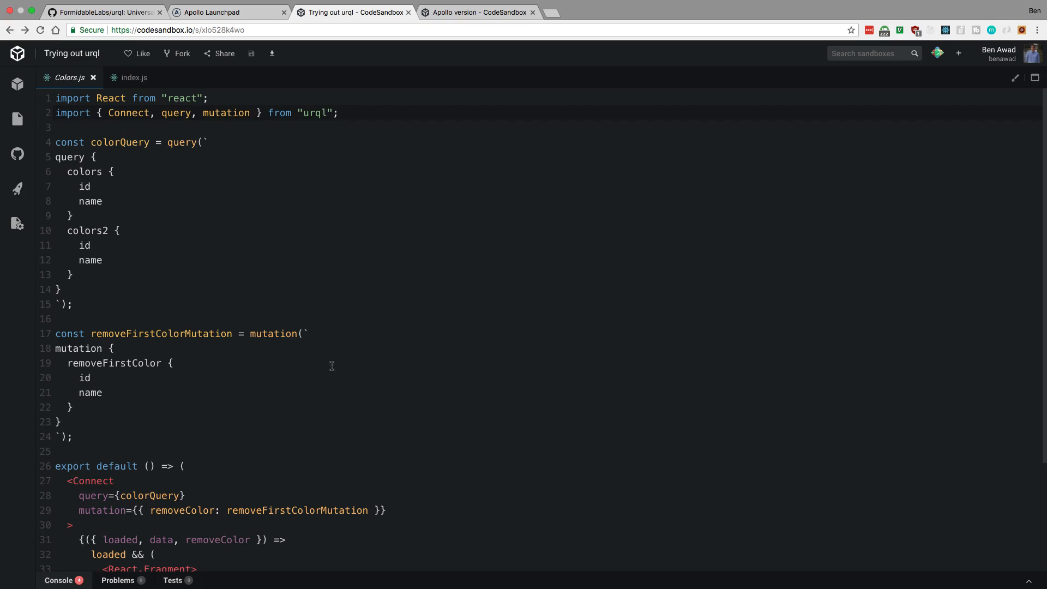
- Scroll Colors.js through the query, mutation and Connect render, highlighting the render function's arguments
scroll("down", 3)
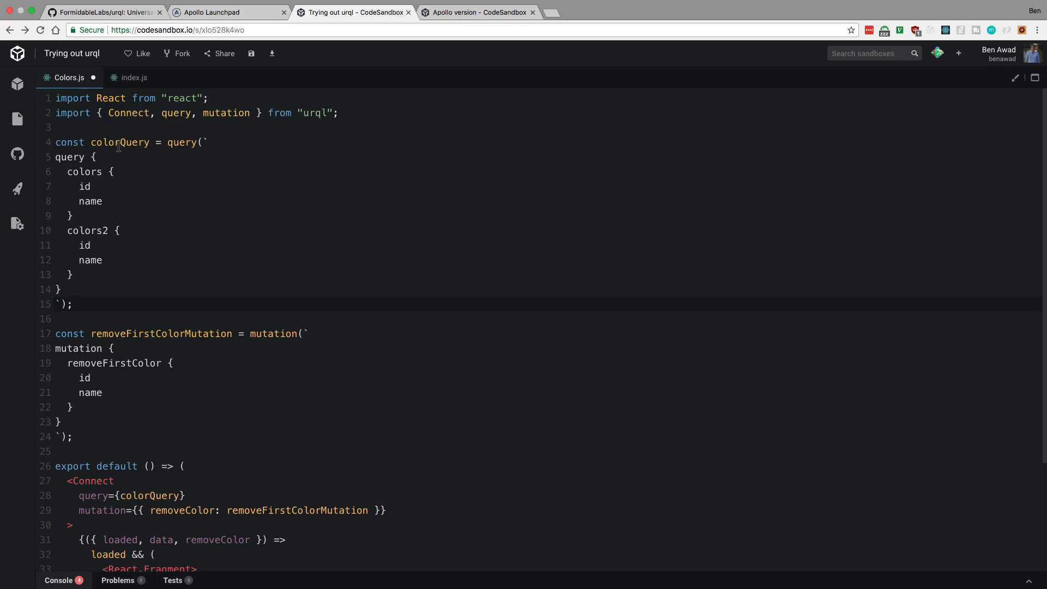
scroll("down", 3)
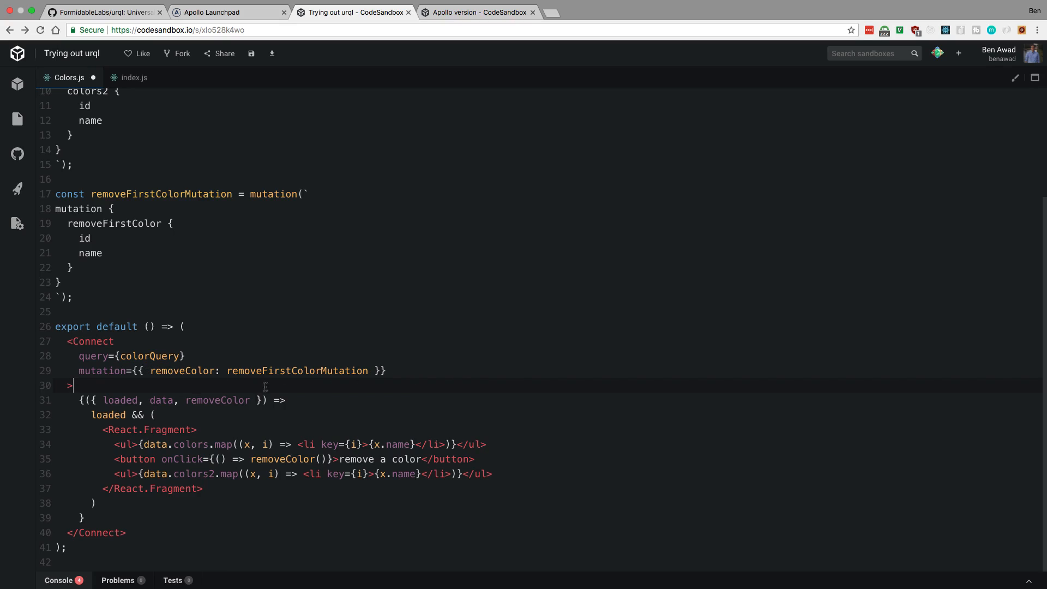
double_click(148, 355)
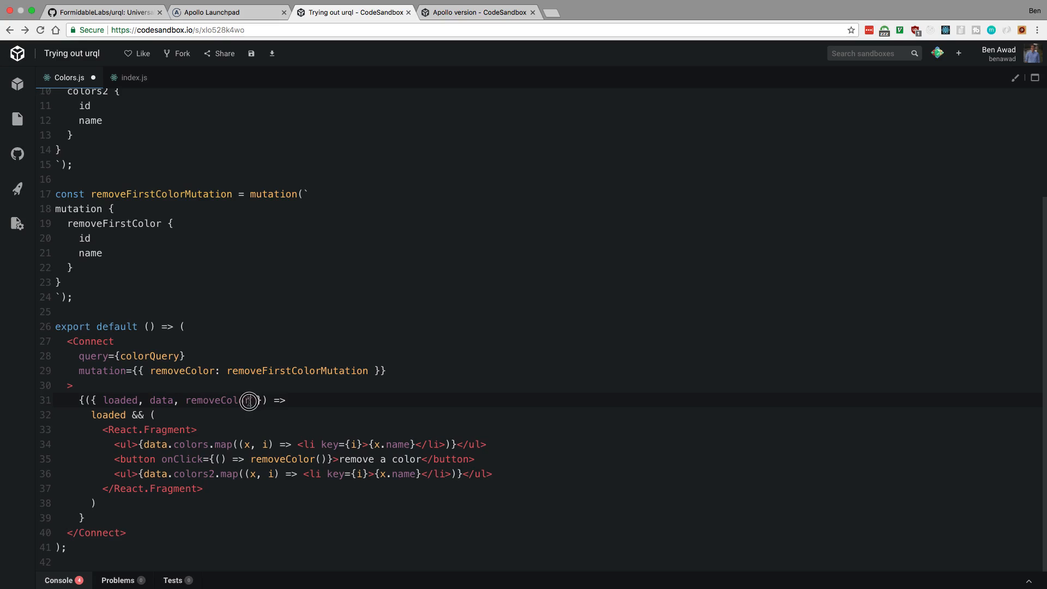
double_click(217, 400)
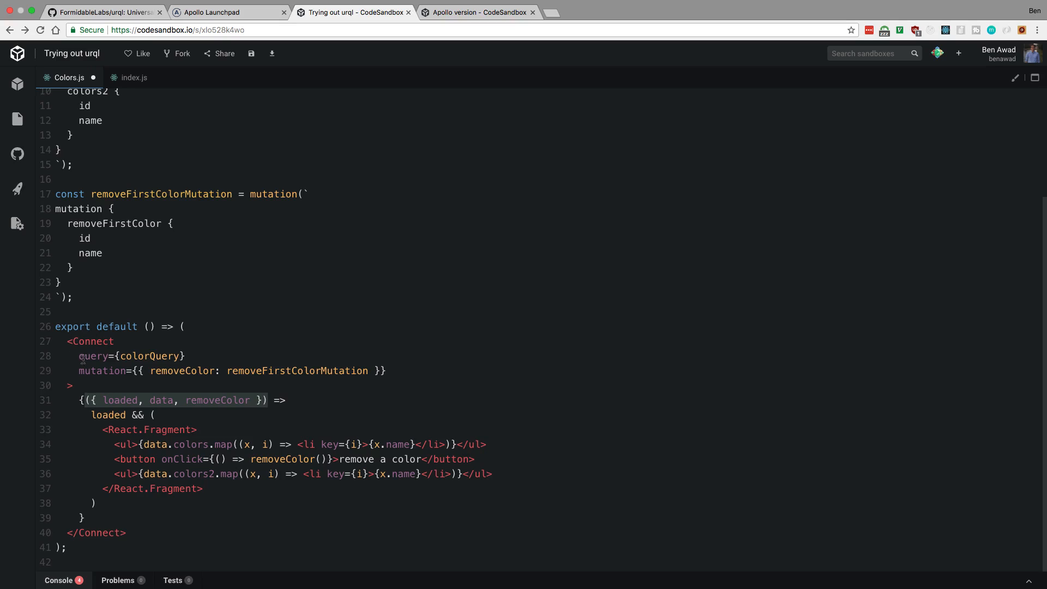
mouse_move(1034, 78)
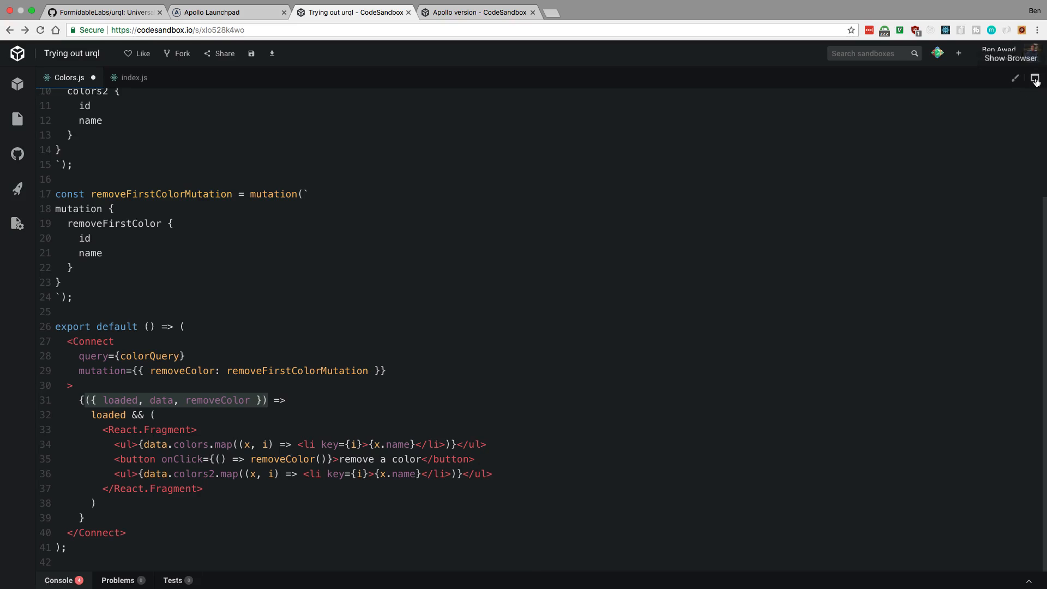
- Open the preview pane showing two red/yellow lists with a remove a color button
left_click(1035, 77)
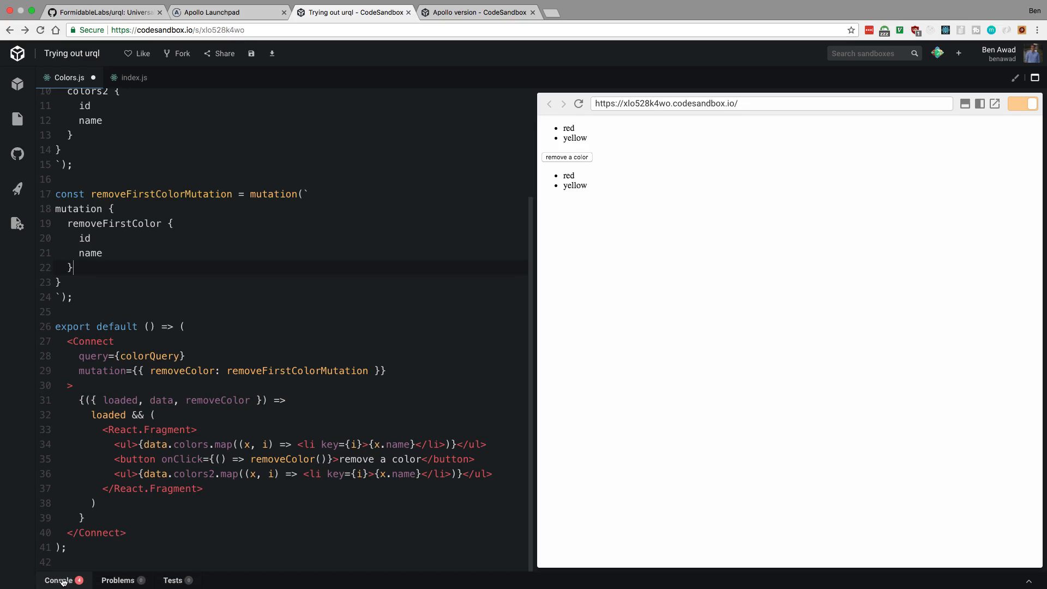
mouse_move(601, 153)
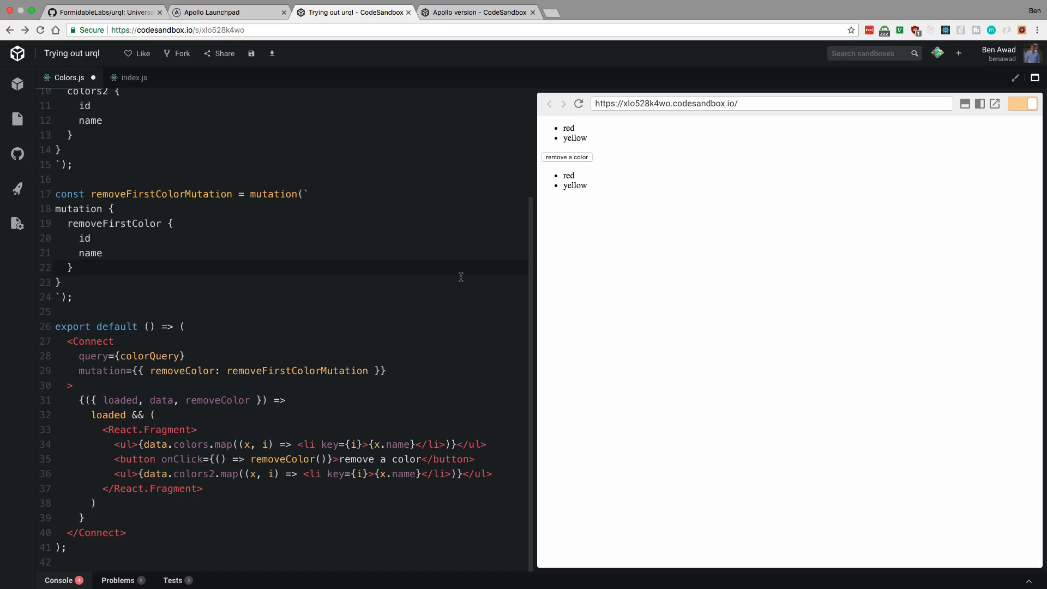
mouse_move(571, 159)
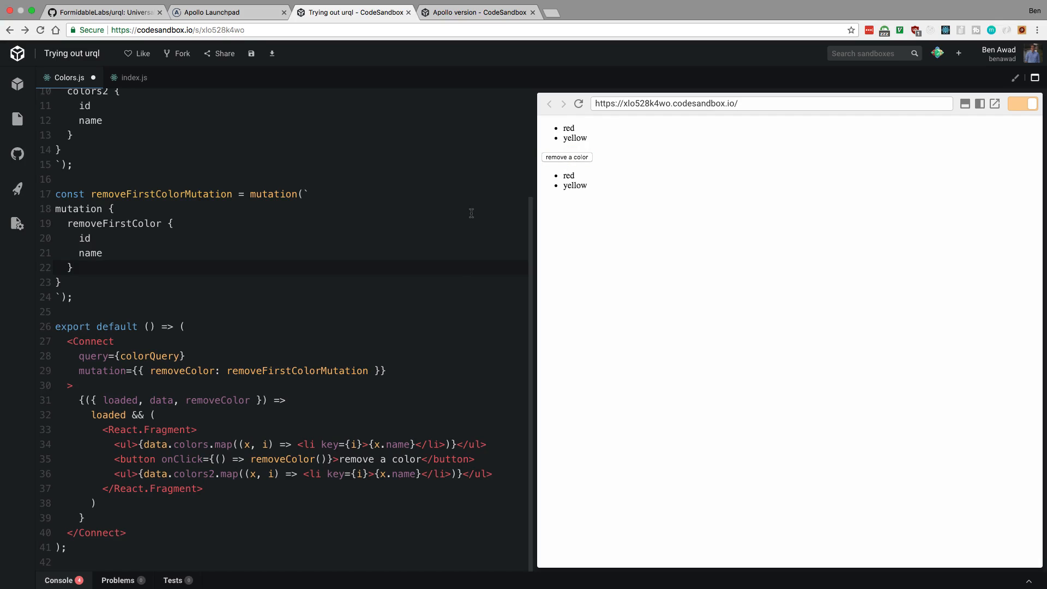
- Remove a color in the preview so only yellow remains, then return to Apollo Launchpad
left_click(566, 157)
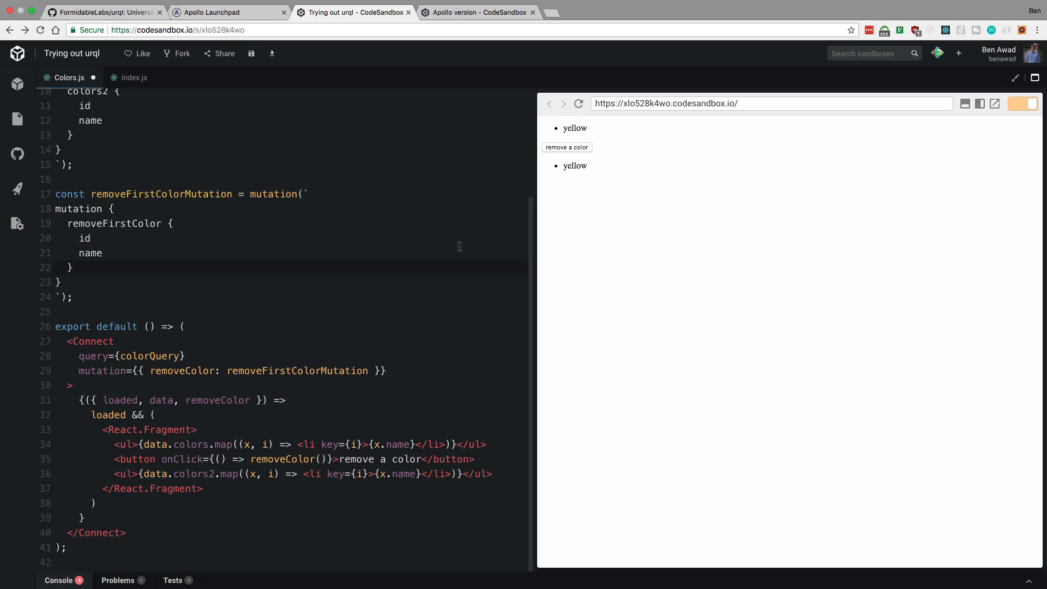
mouse_move(657, 148)
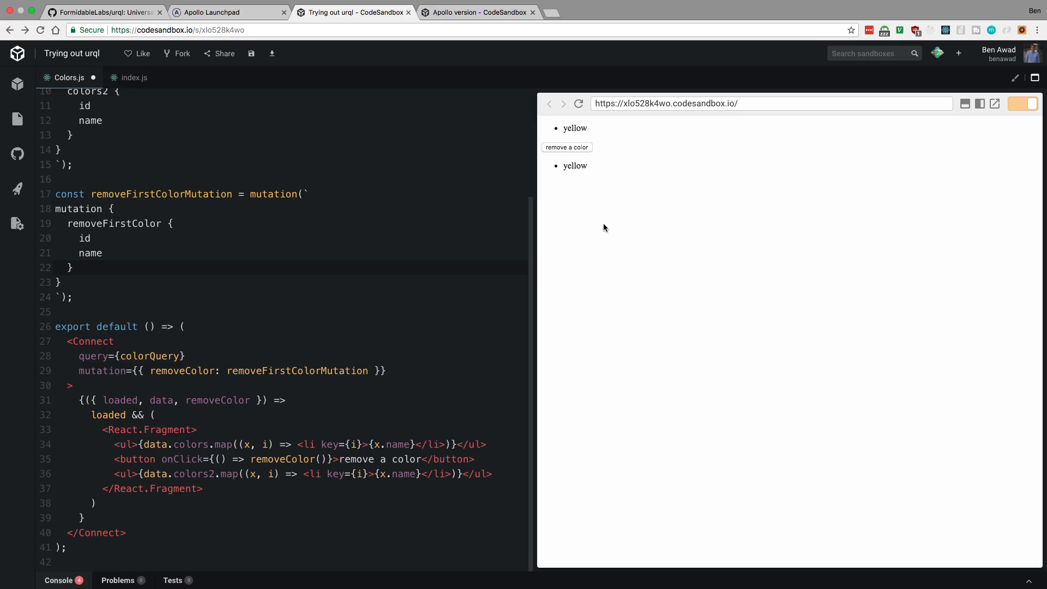
double_click(283, 459)
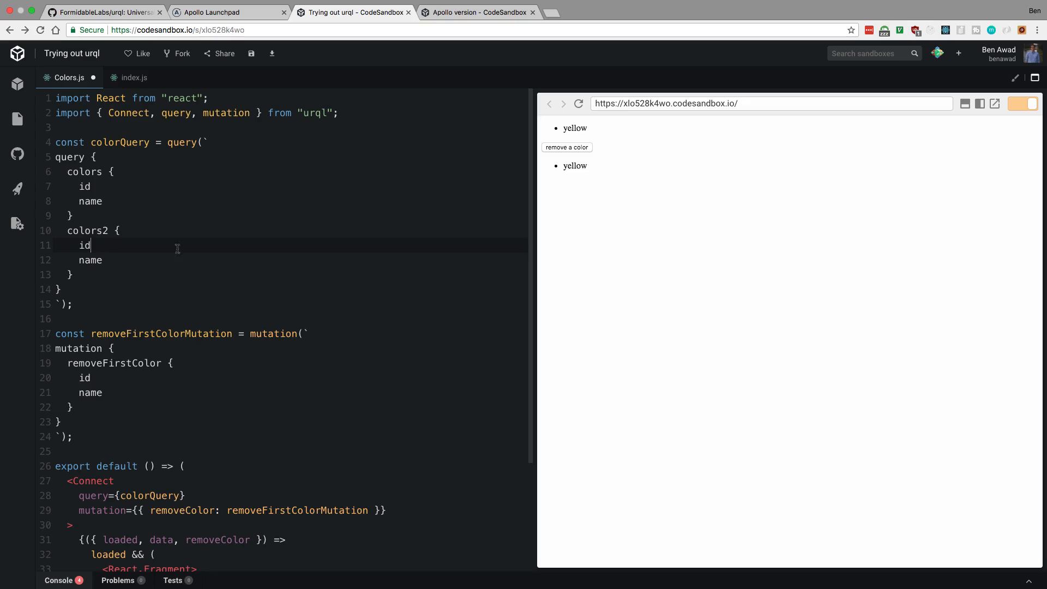
scroll("down", 3)
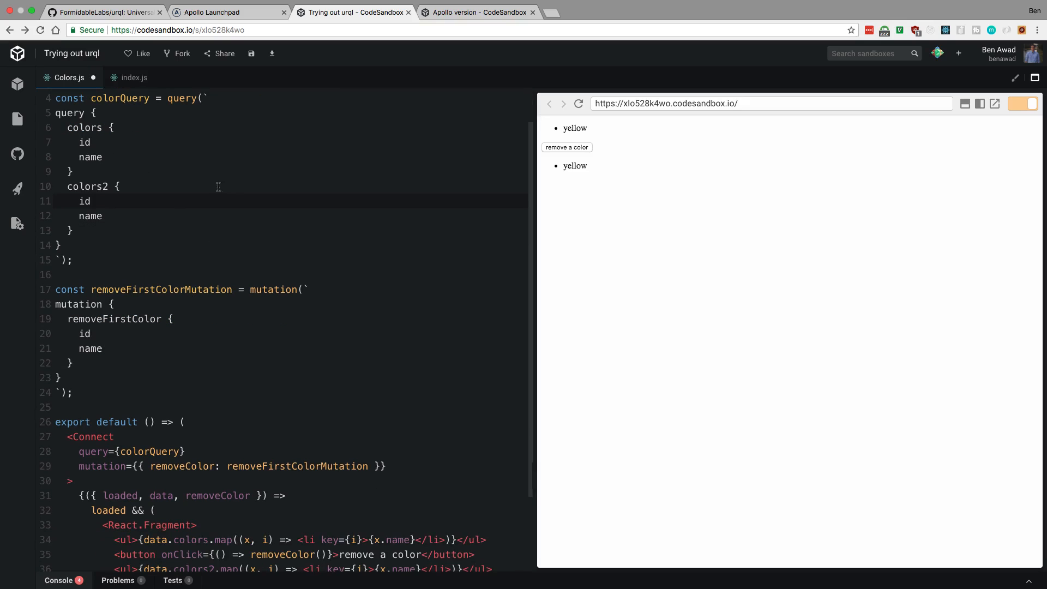
left_click(227, 12)
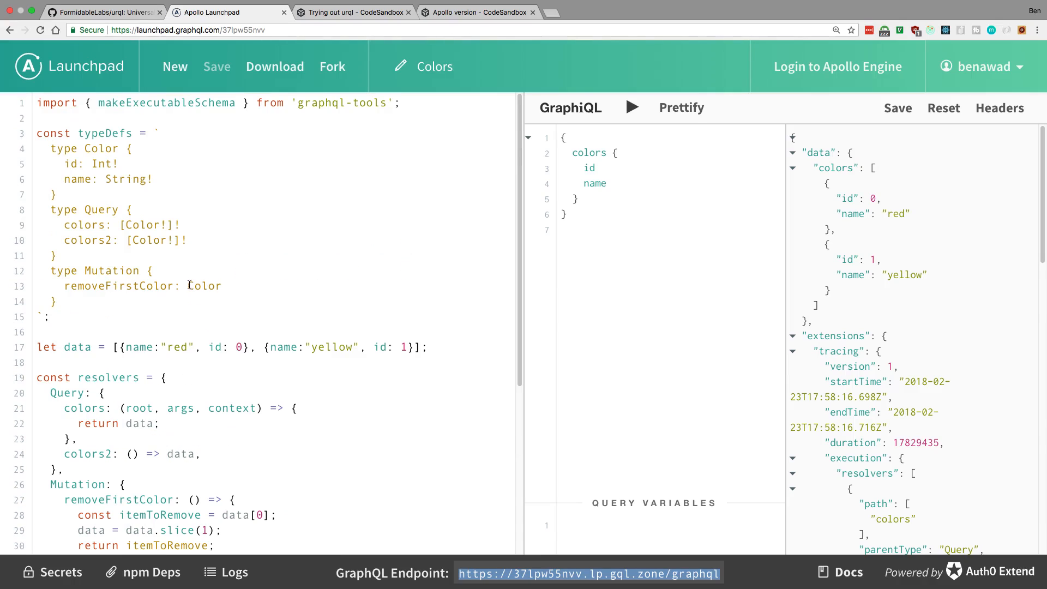
double_click(205, 285)
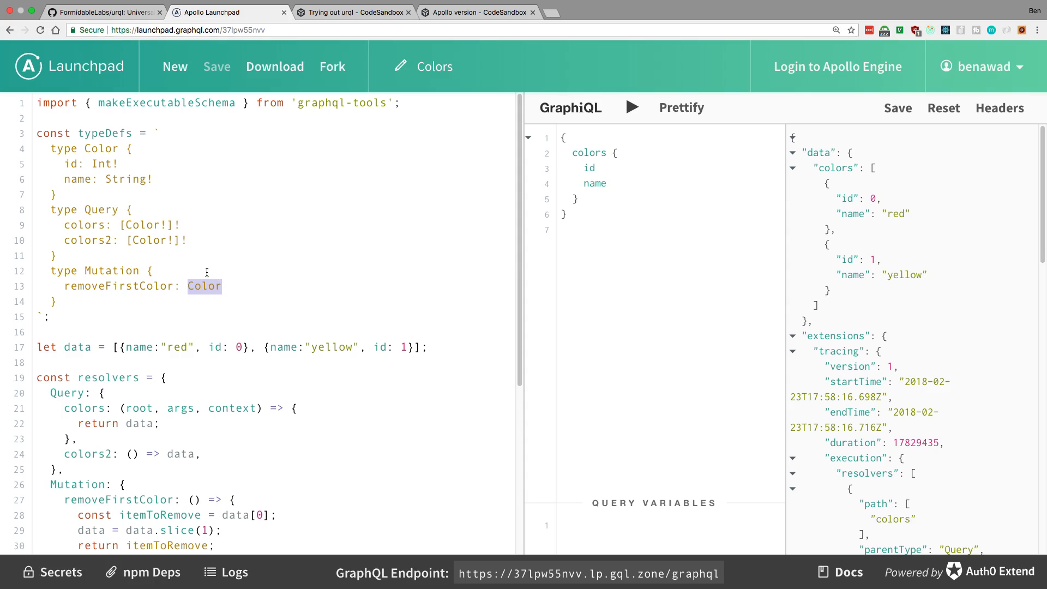
double_click(143, 224)
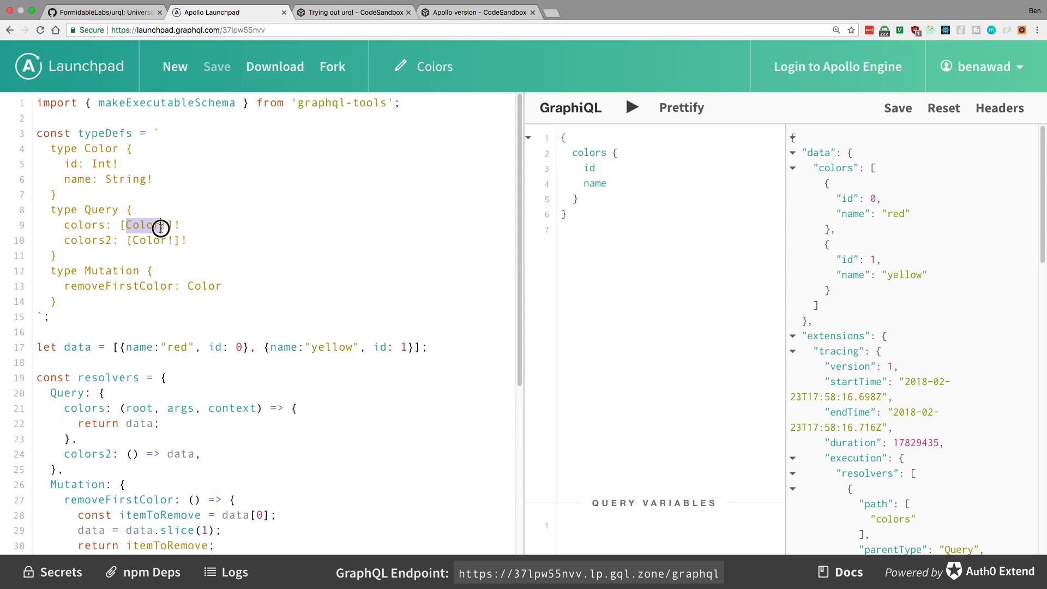
double_click(205, 286)
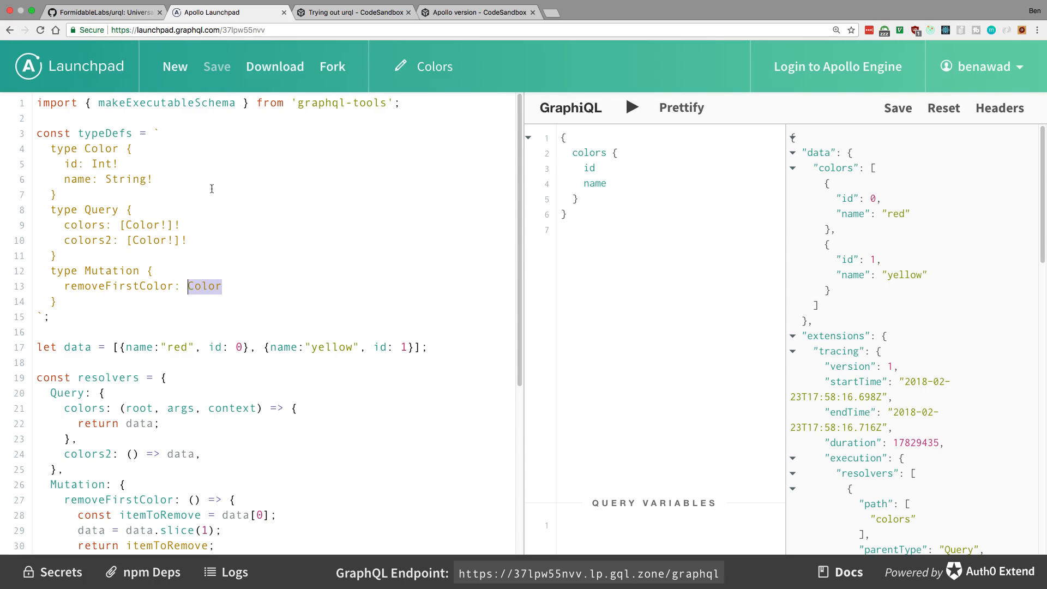
left_click(354, 12)
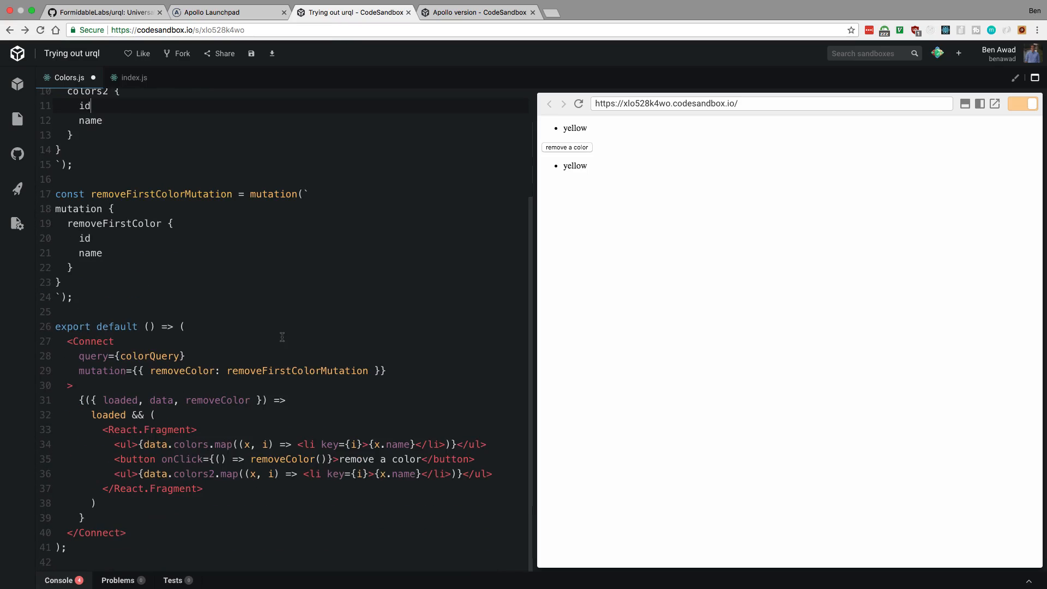
mouse_move(590, 165)
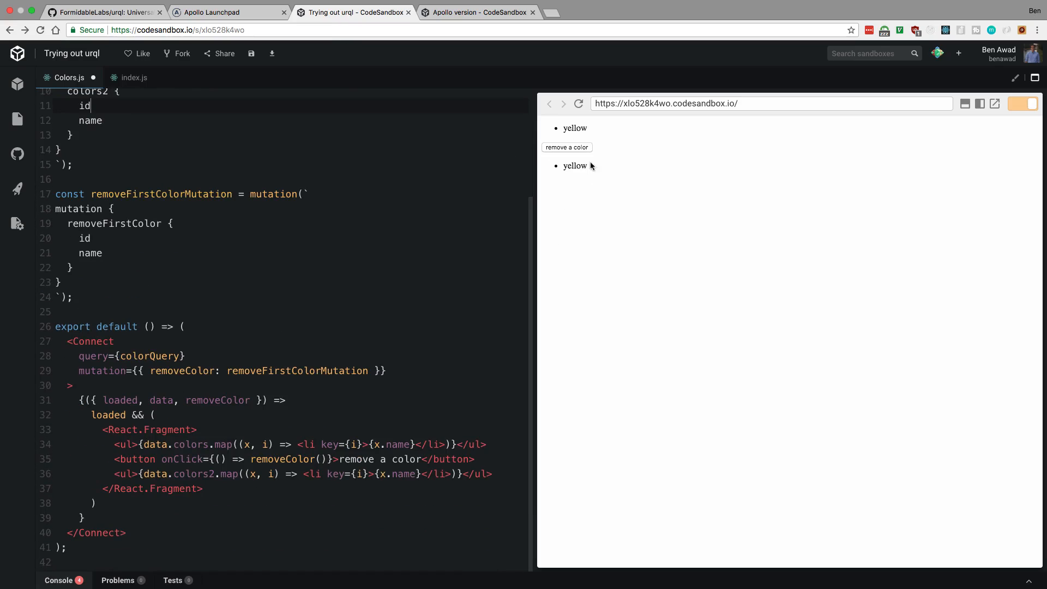
left_click(229, 12)
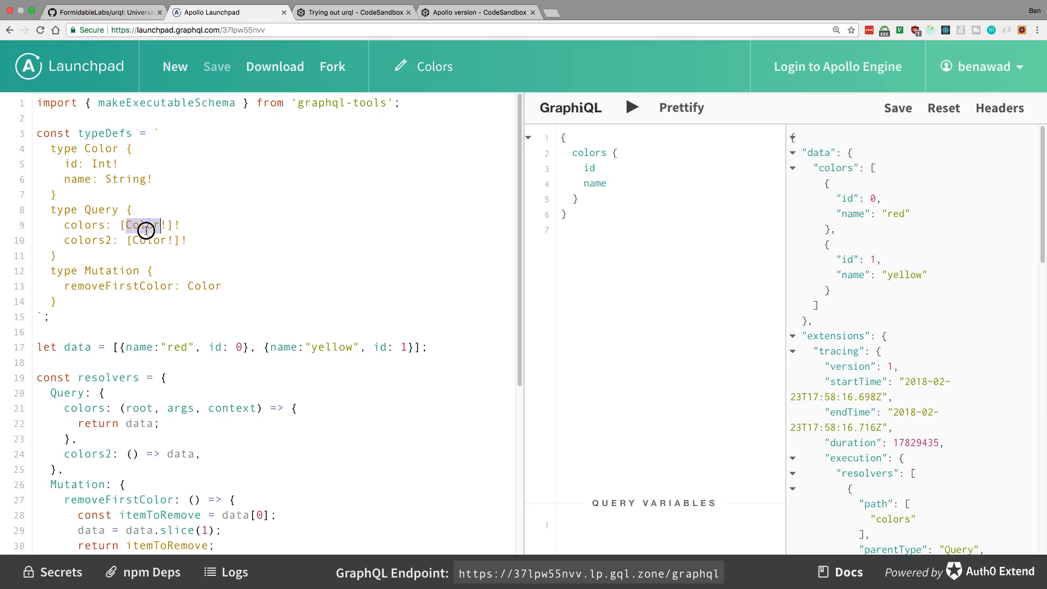
- Select the Color type in Launchpad's colors field, then return to the urql sandbox
double_click(149, 240)
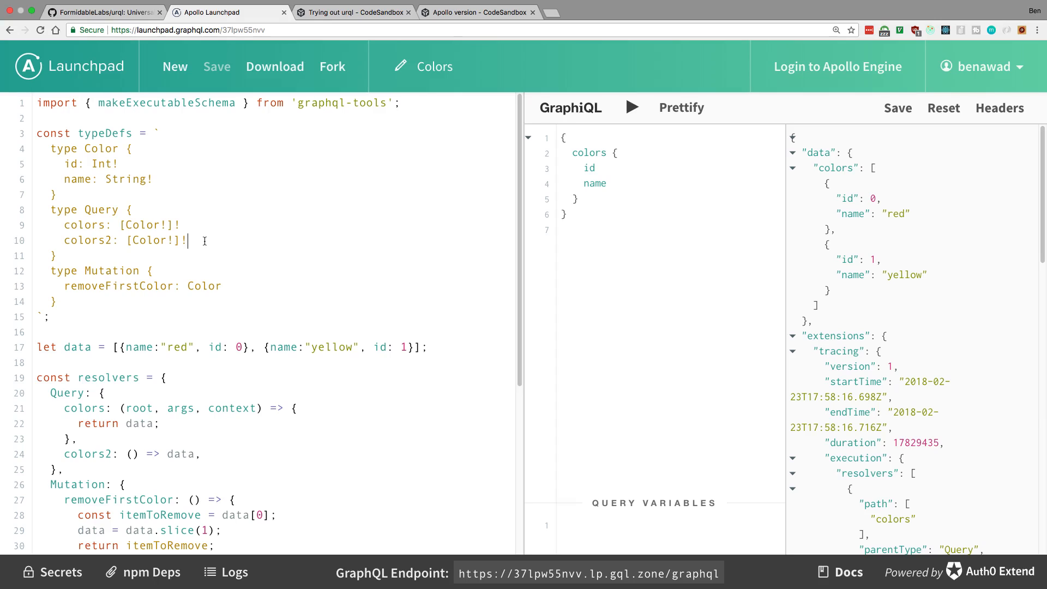
left_click(354, 12)
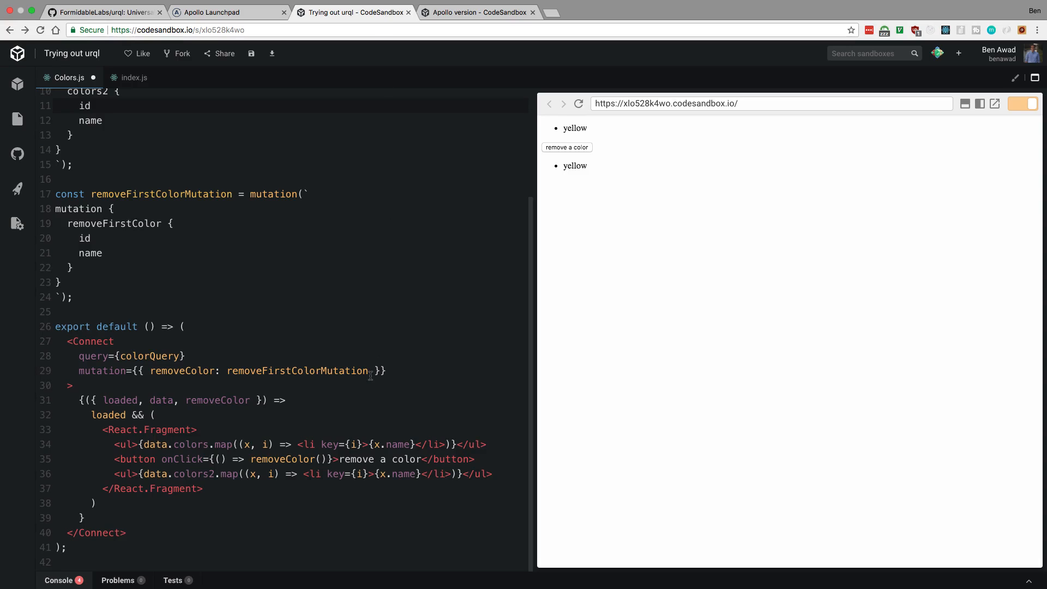
left_click(92, 105)
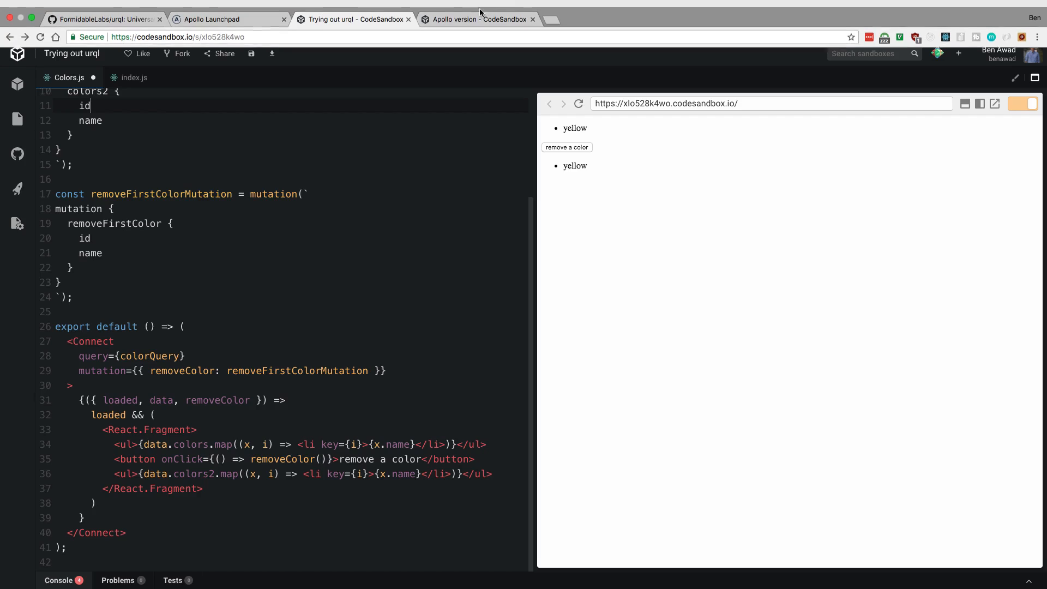
- Open the 'Apollo version' sandbox's ApolloClient index.js and show its file list
left_click(478, 19)
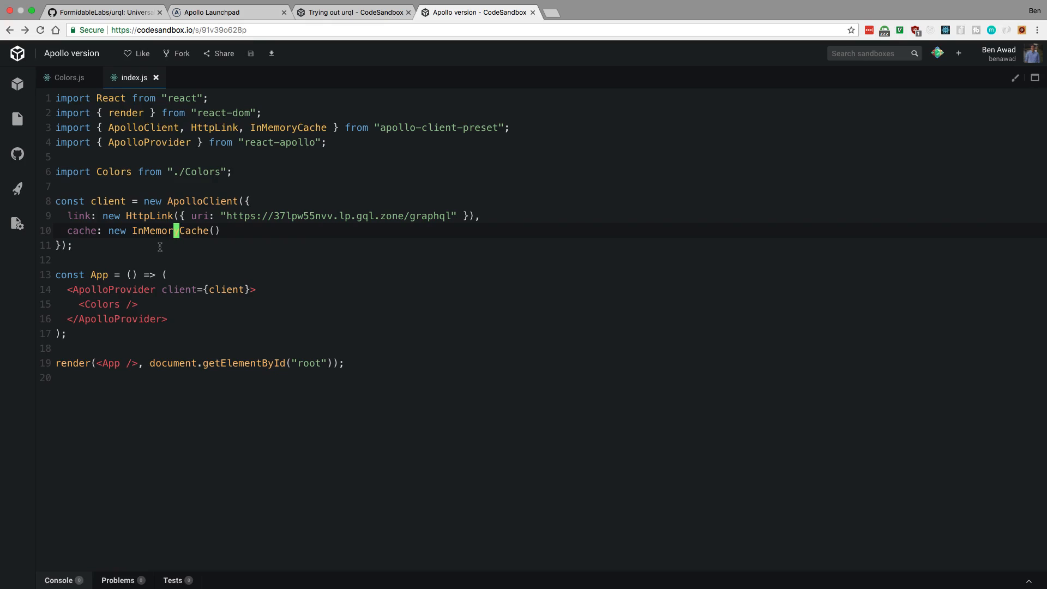
mouse_move(273, 258)
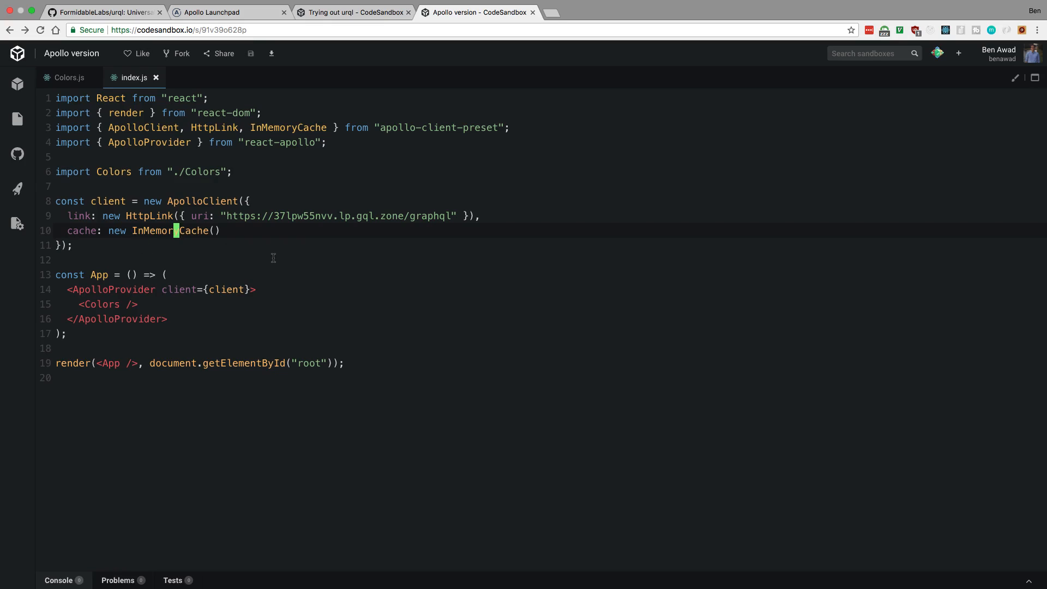
left_click(17, 118)
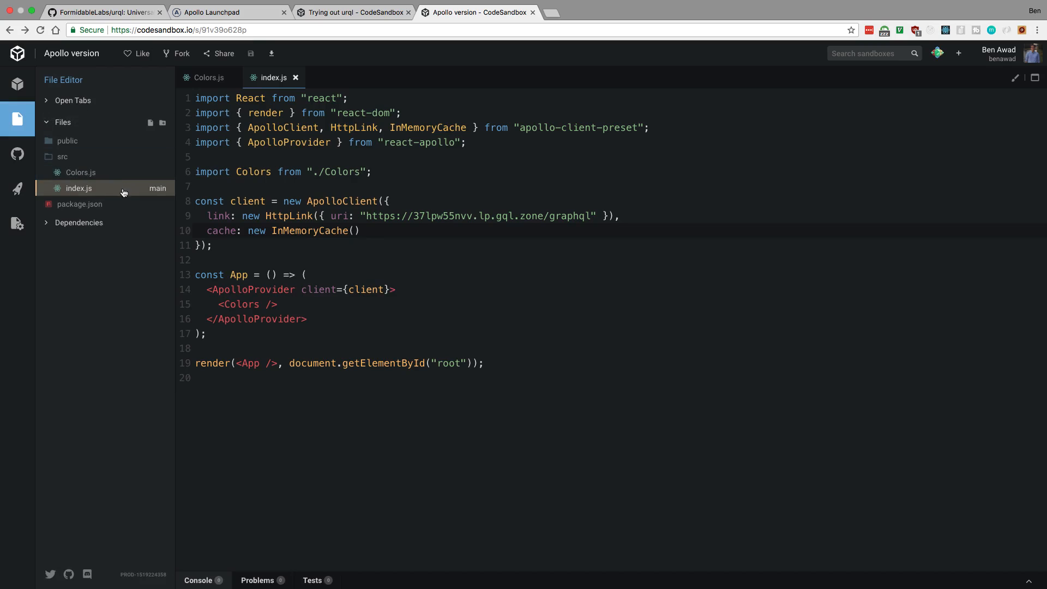
- Open the Apollo version's Colors.js beside its red-and-yellow preview with the remove button
left_click(208, 78)
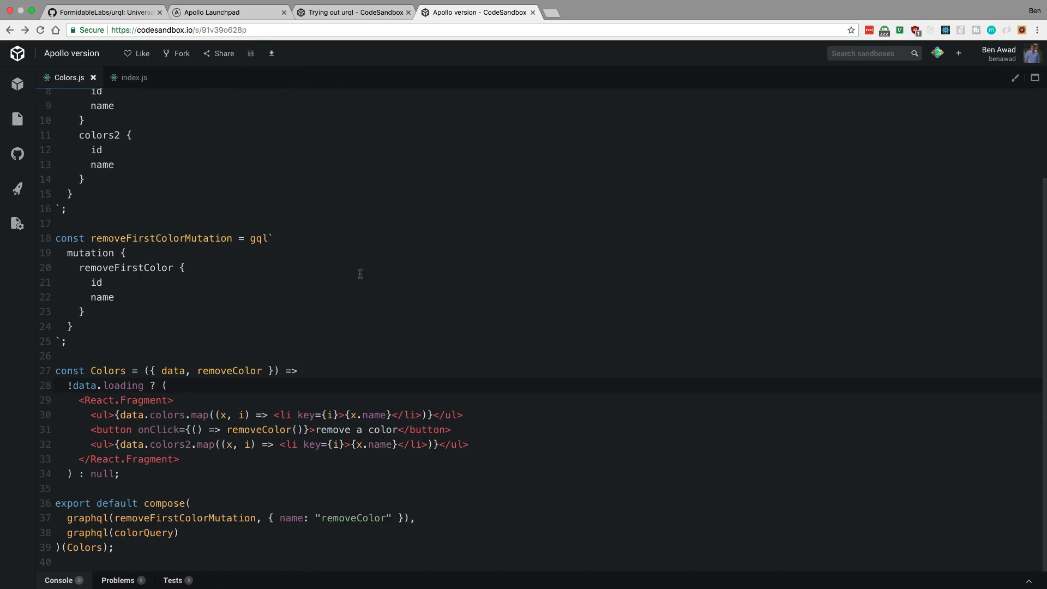
mouse_move(401, 318)
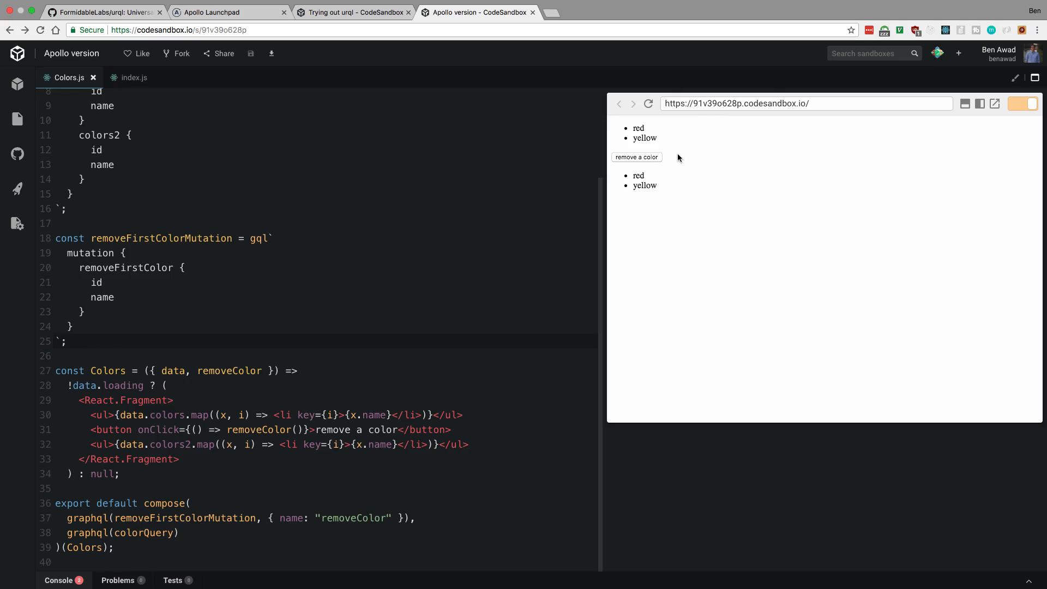
mouse_move(571, 166)
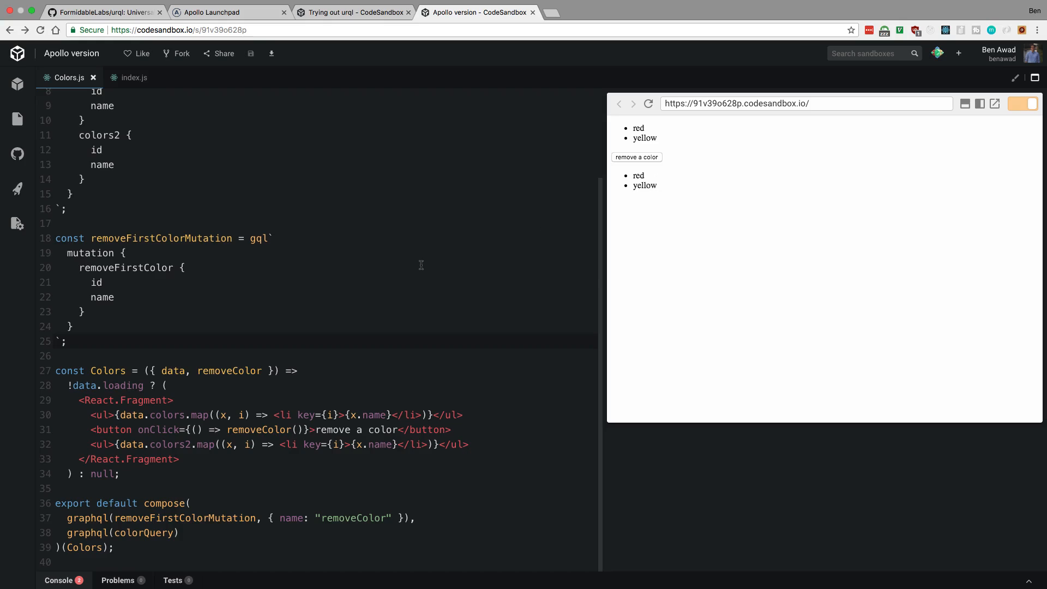
mouse_move(216, 479)
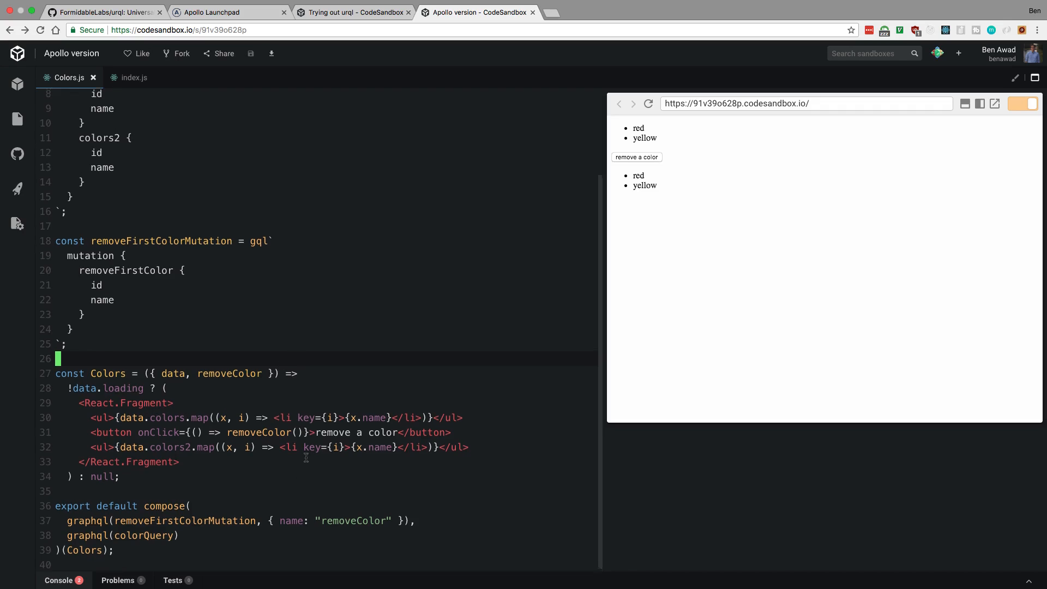
left_click(636, 157)
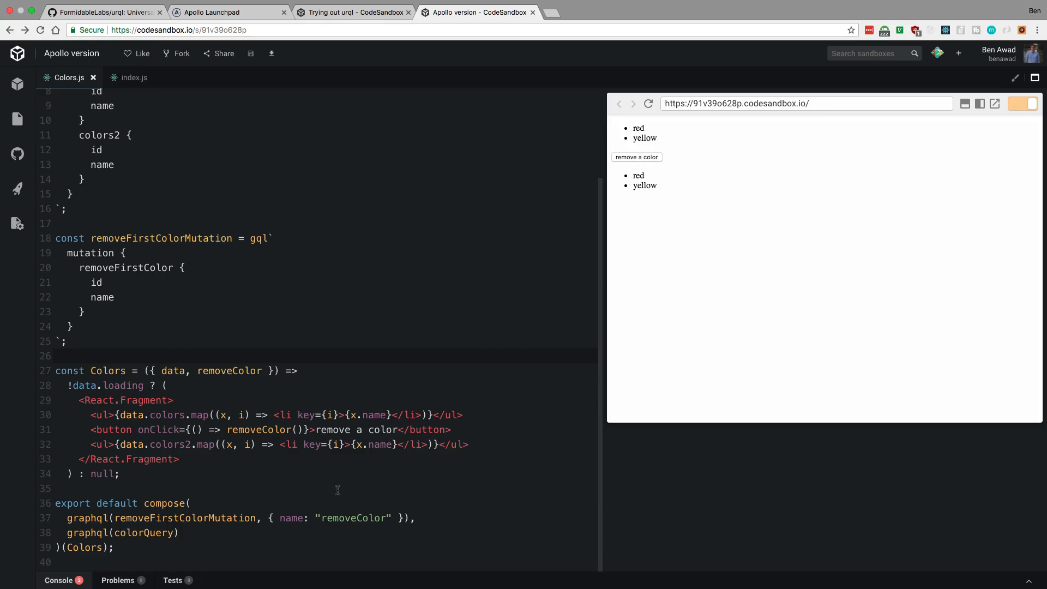
mouse_move(683, 162)
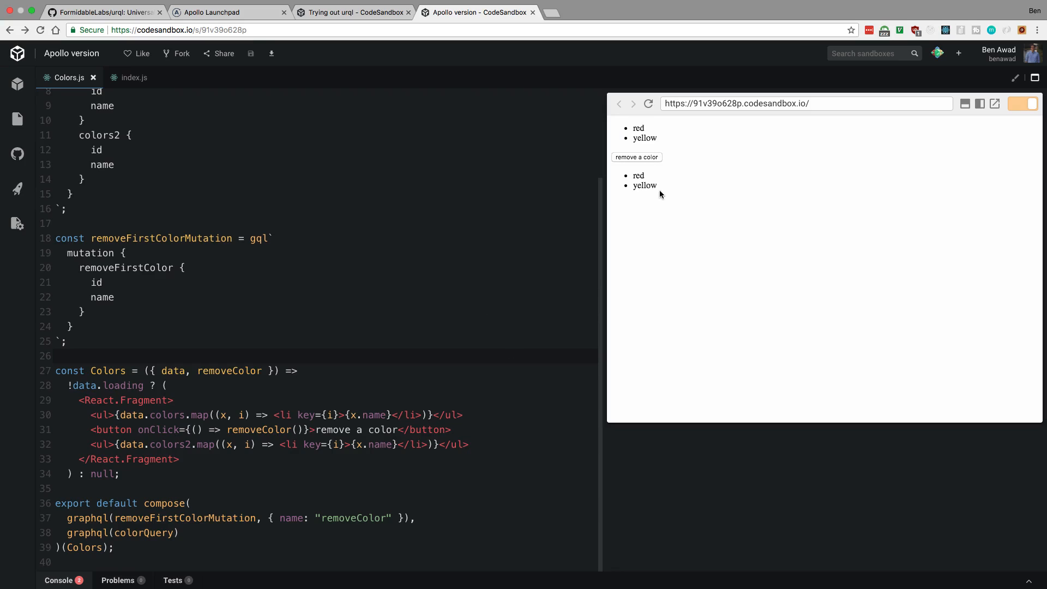
mouse_move(665, 194)
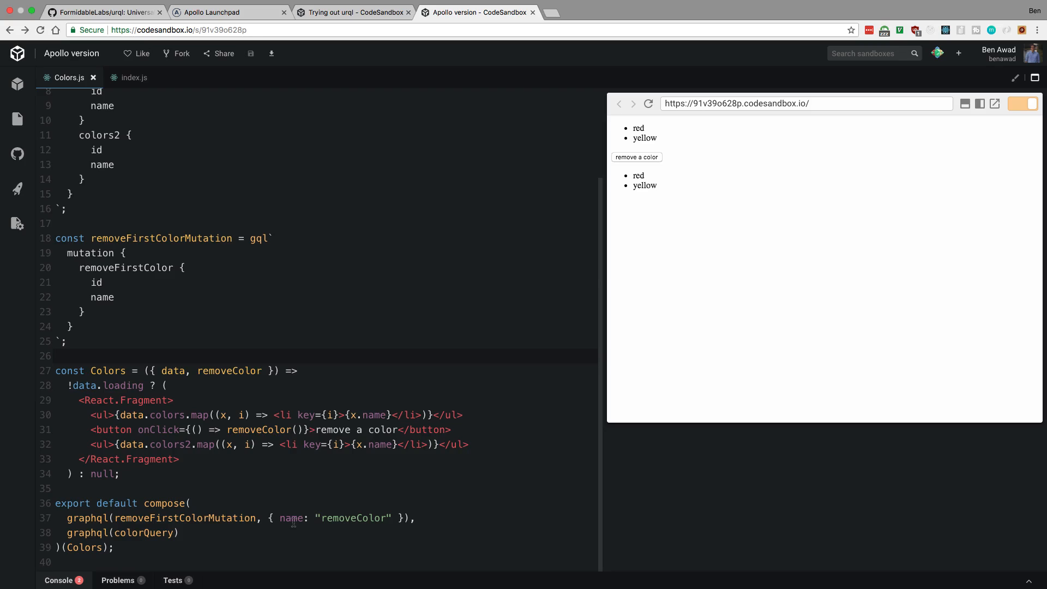
- Delete updateQuery from the removeColor call in Colors.js, then return to the urql sandbox
left_click(300, 429)
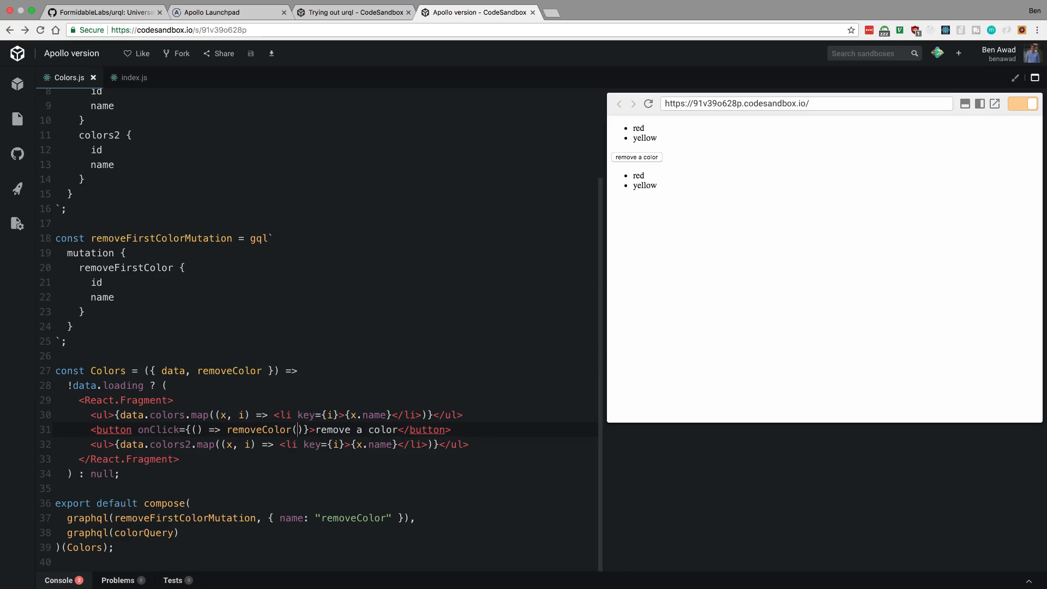
type("upa")
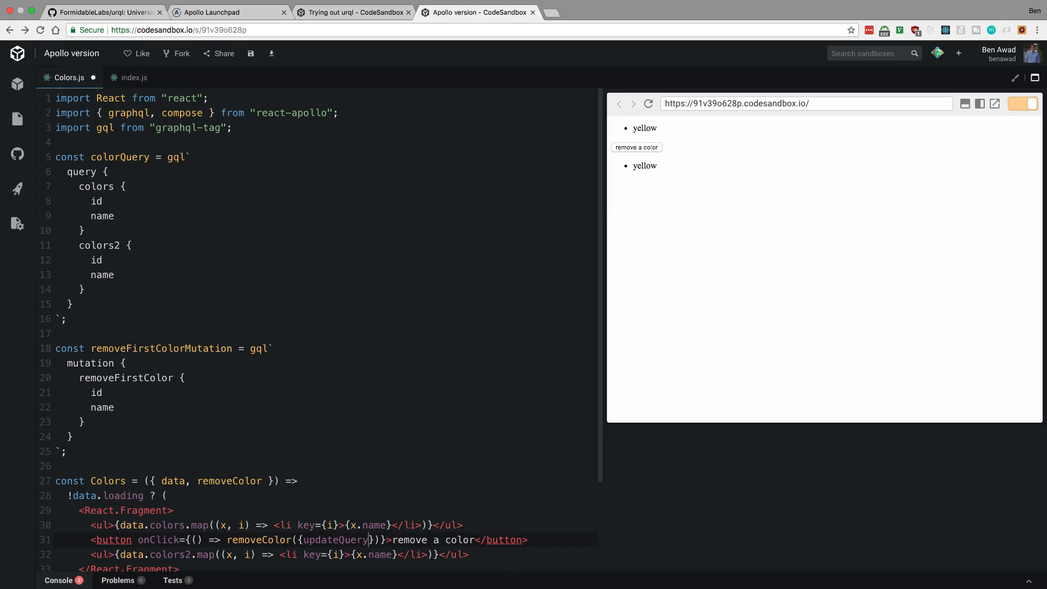
scroll("down", 3)
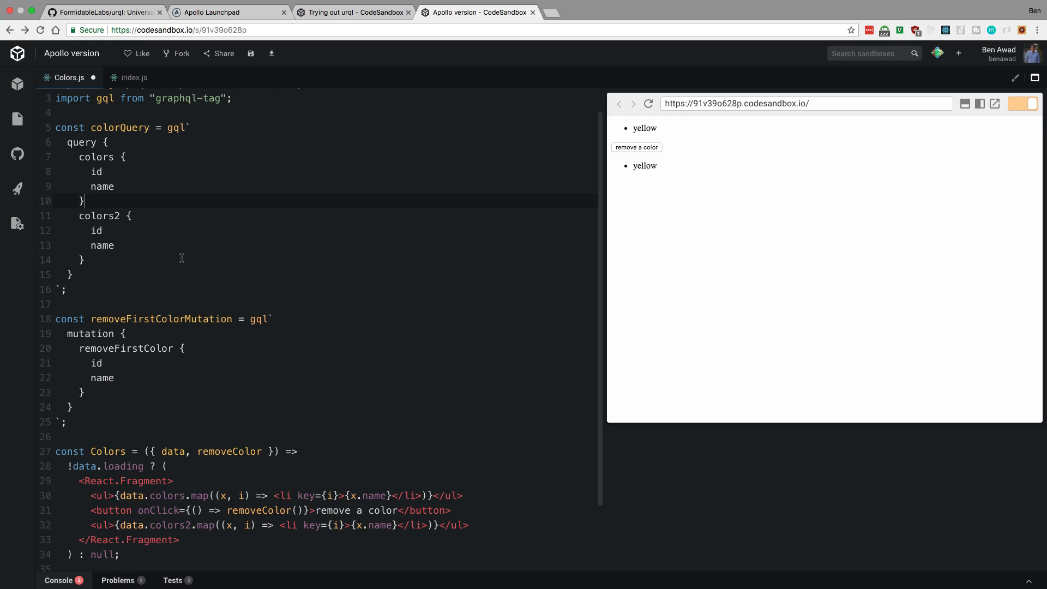
left_click(75, 260)
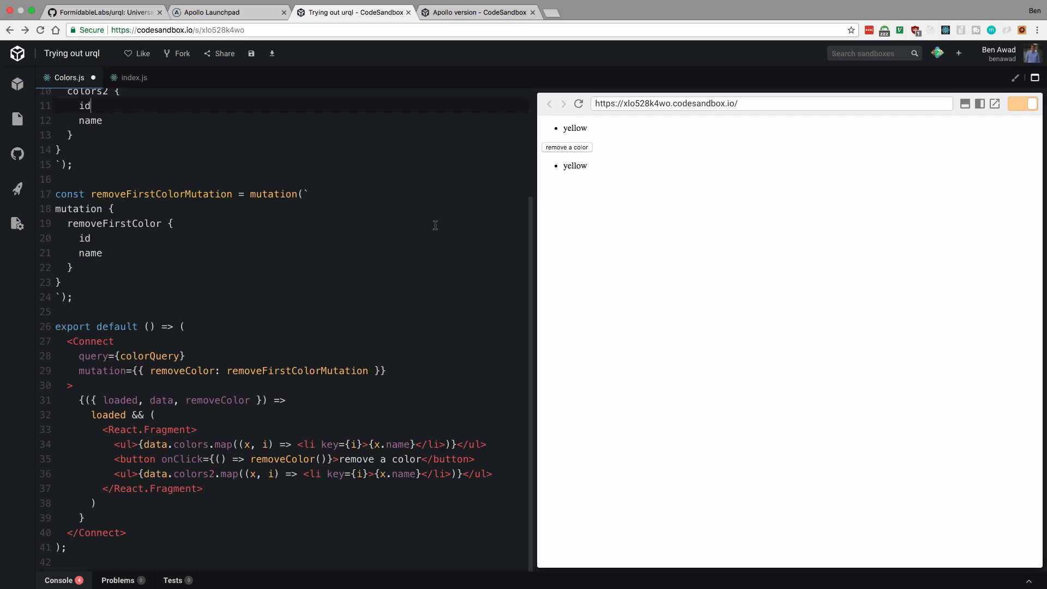
- Refresh the urql sandbox preview so both lists again show red and yellow
left_click(478, 12)
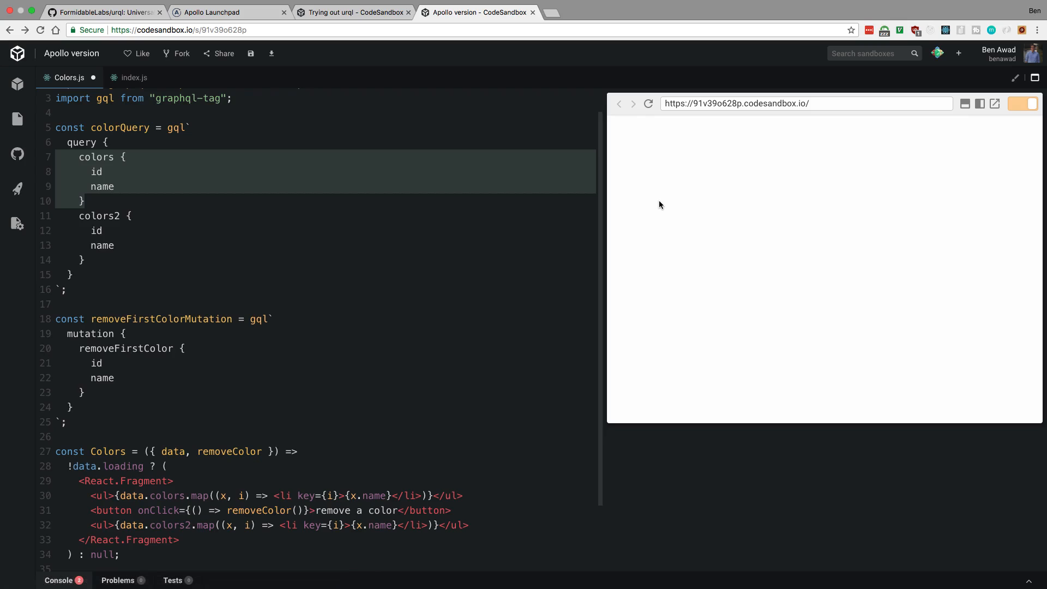
left_click(184, 348)
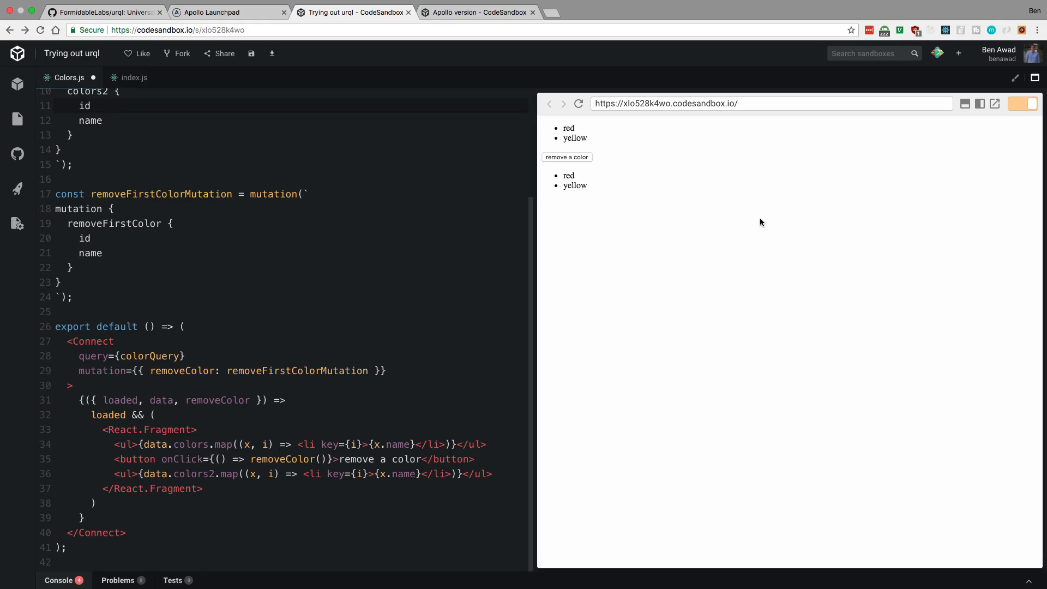
- Rerun the colors query in Apollo Launchpad, returning red and yellow
left_click(229, 12)
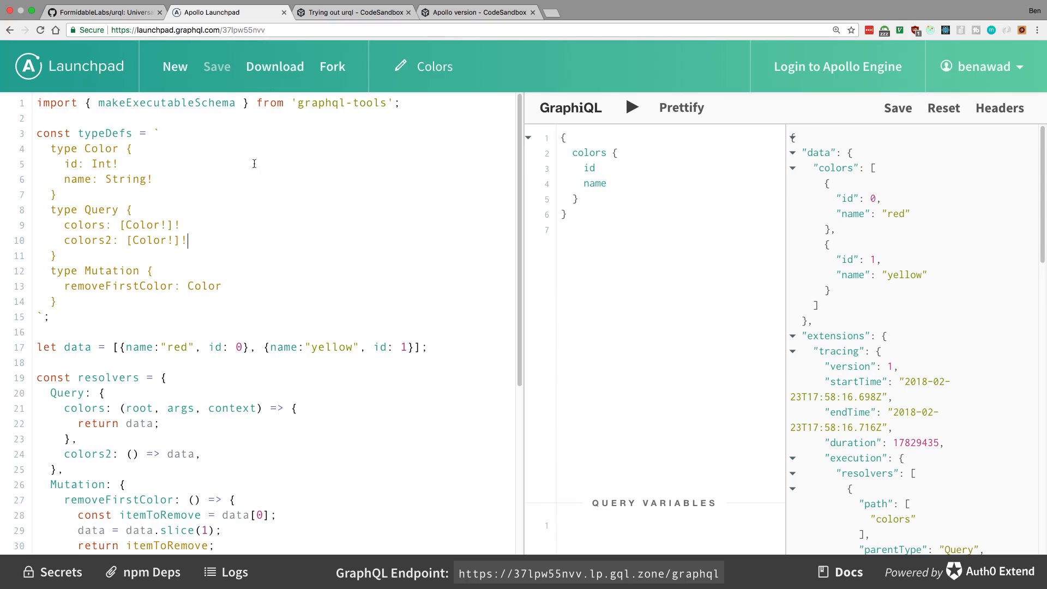
left_click(631, 108)
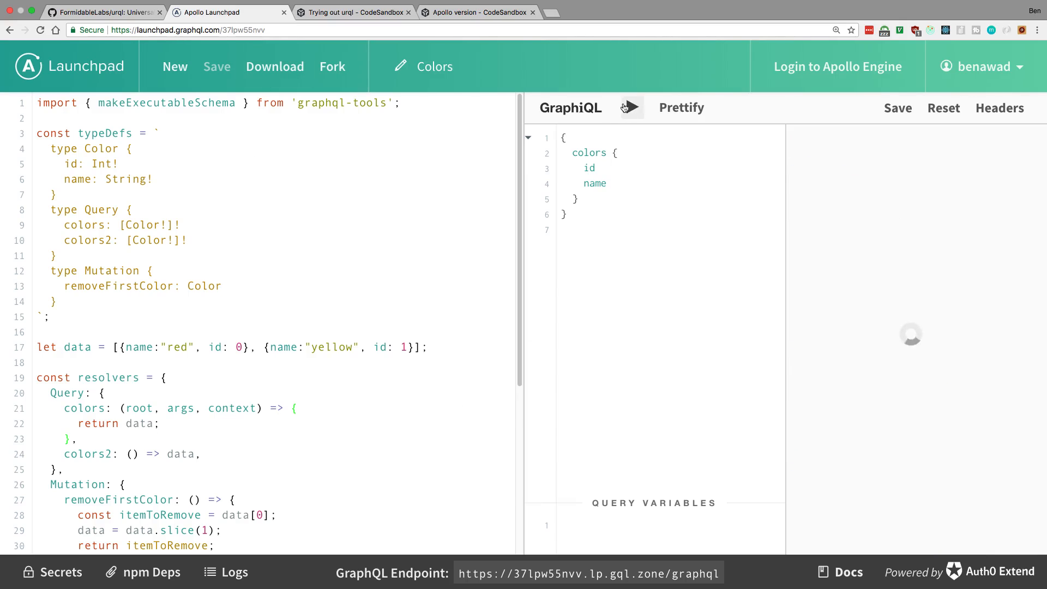
left_click(630, 108)
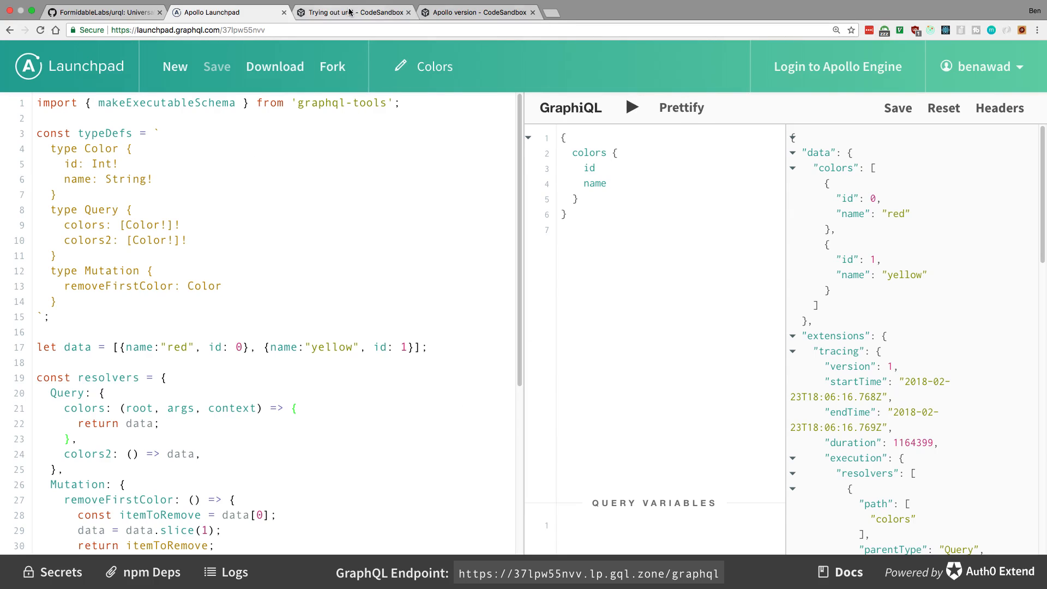
- Reload the Apollo sandbox preview, remove red leaving only yellow, then return to urql
left_click(354, 12)
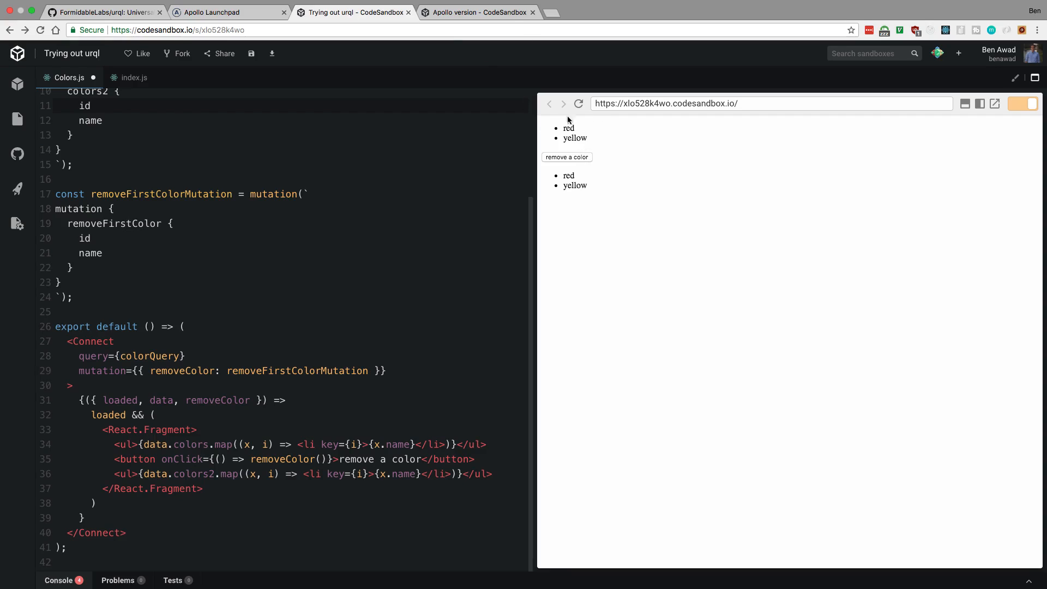
left_click(479, 12)
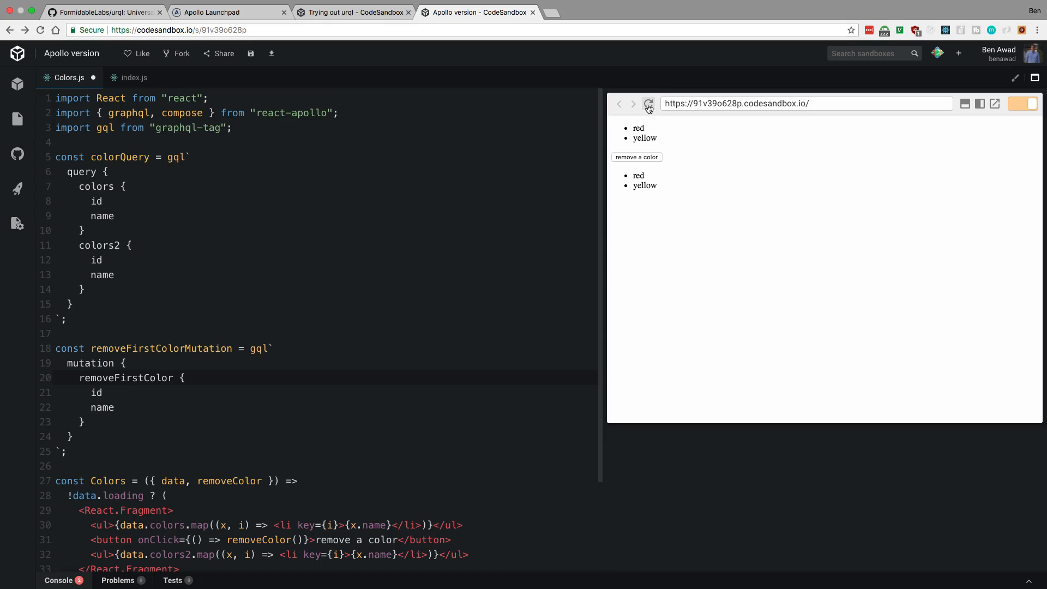
left_click(648, 104)
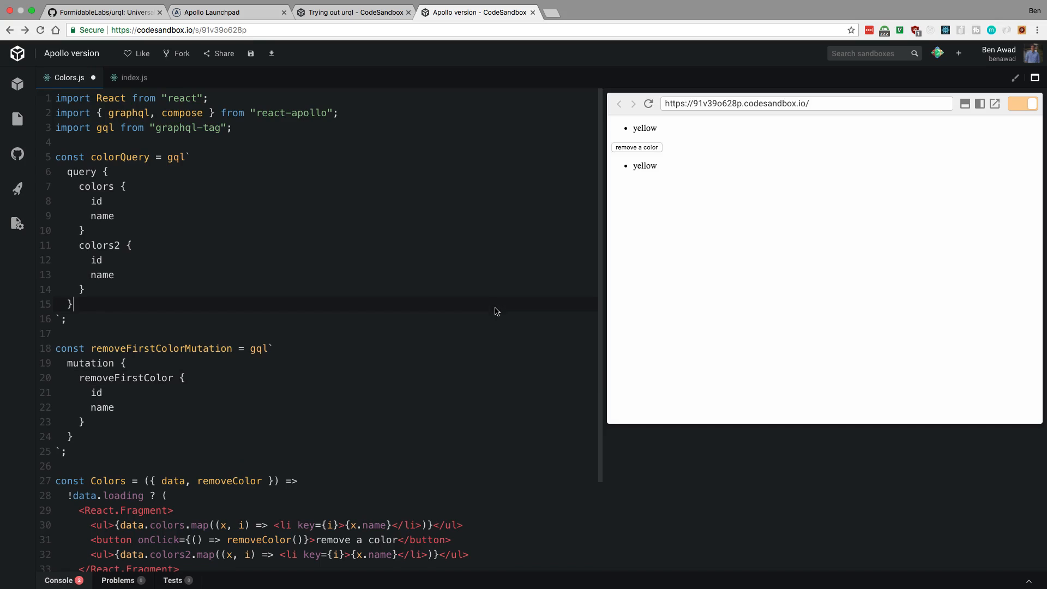
mouse_move(655, 147)
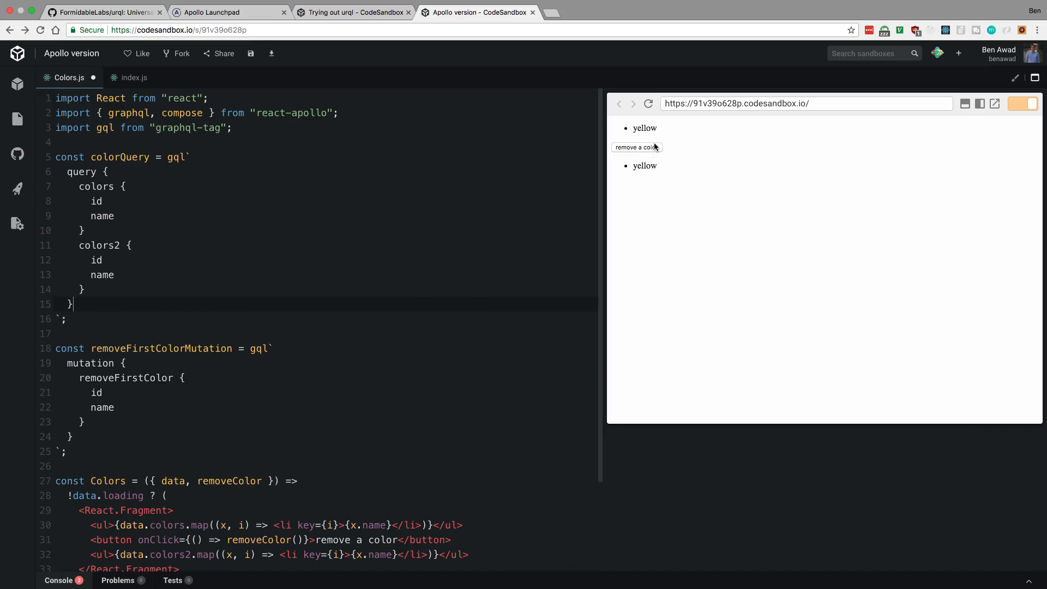
mouse_move(684, 164)
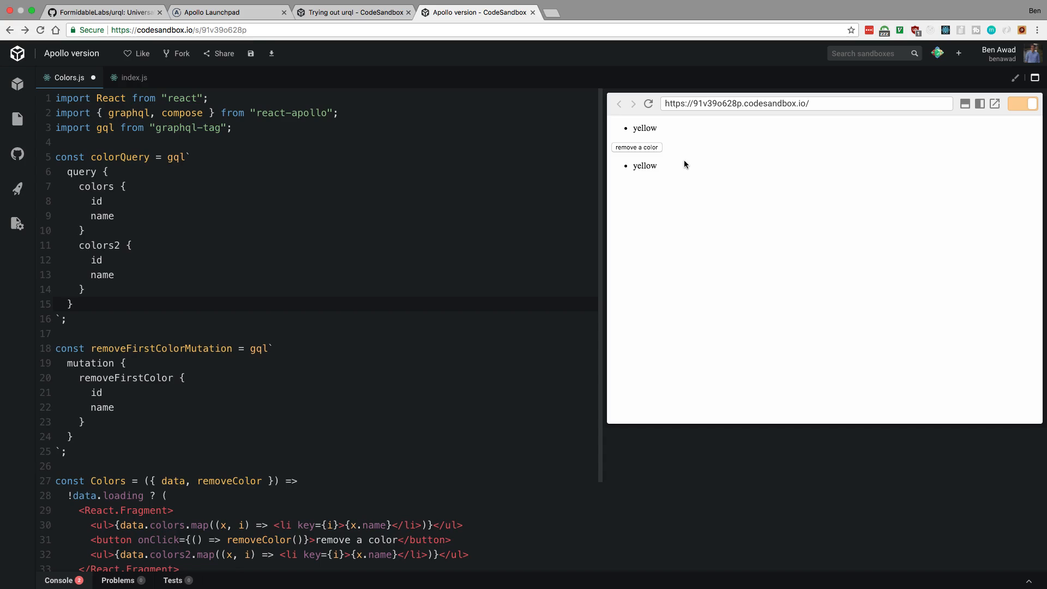
scroll("down", 3)
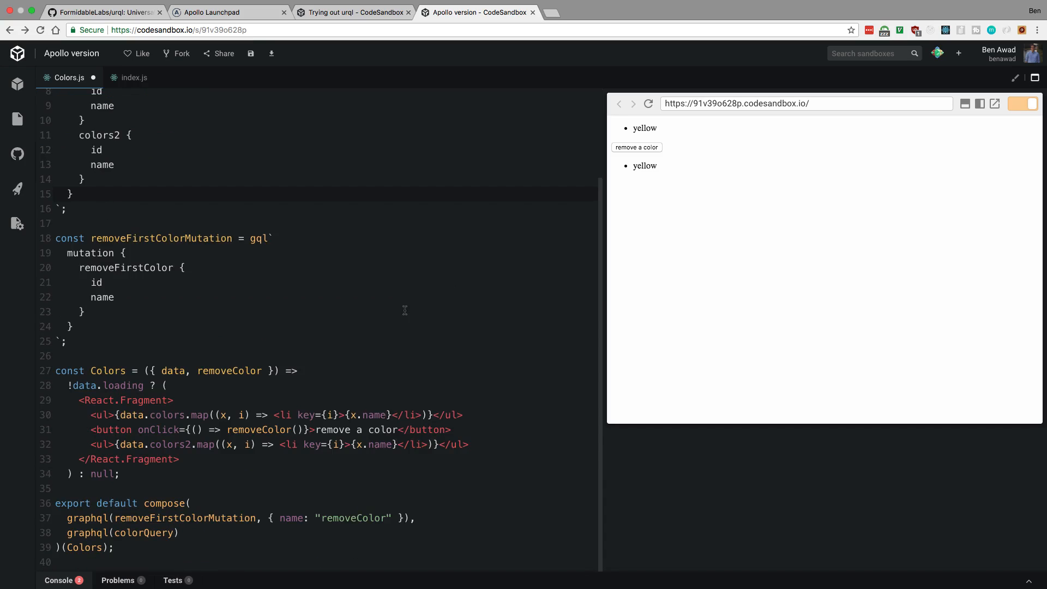
left_click(347, 12)
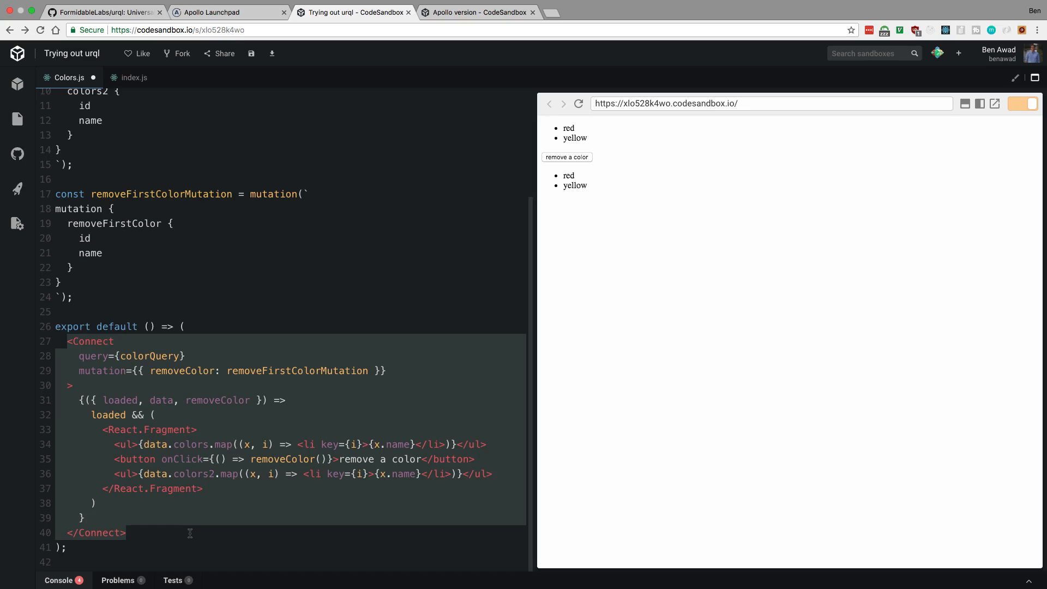
- Switch back to the Apollo version sandbox showing index.js with the ApolloClient setup
left_click(478, 12)
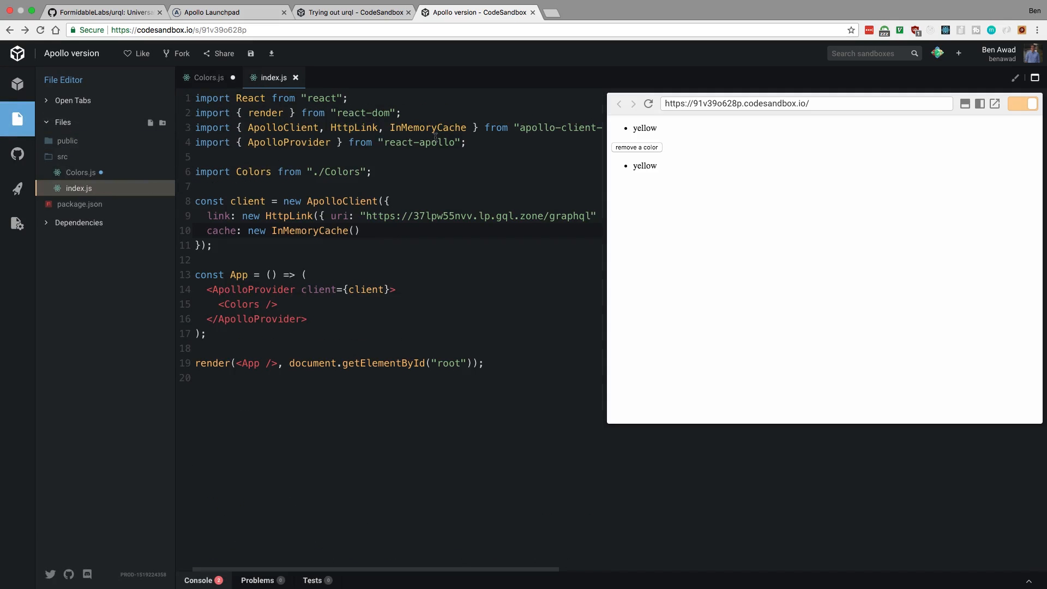
- Open Colors.js, list the Apollo sandbox dependencies, then go to Apollo Launchpad
double_click(536, 127)
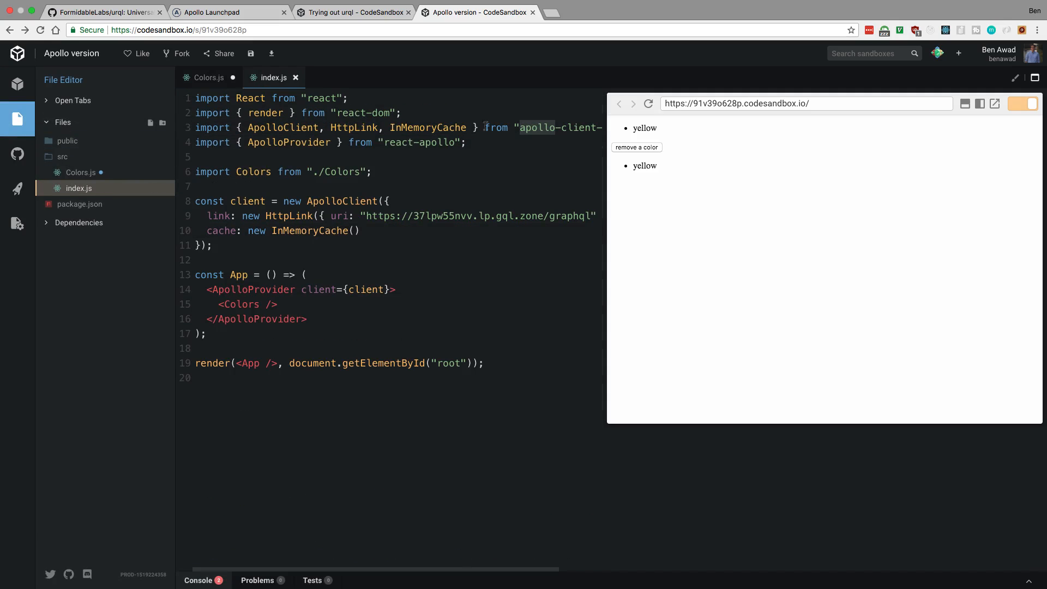
left_click(208, 78)
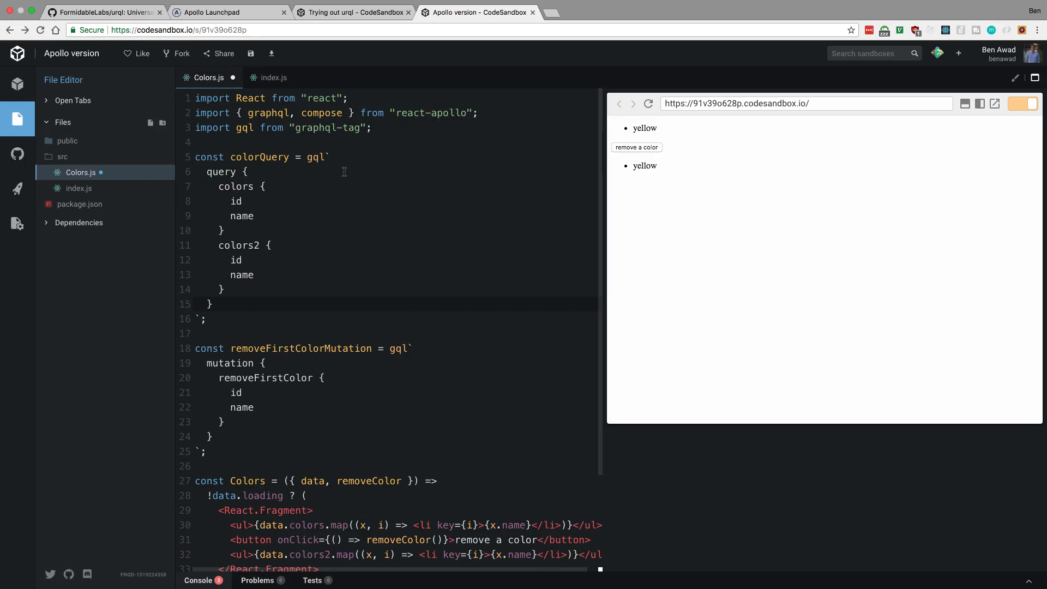
double_click(320, 128)
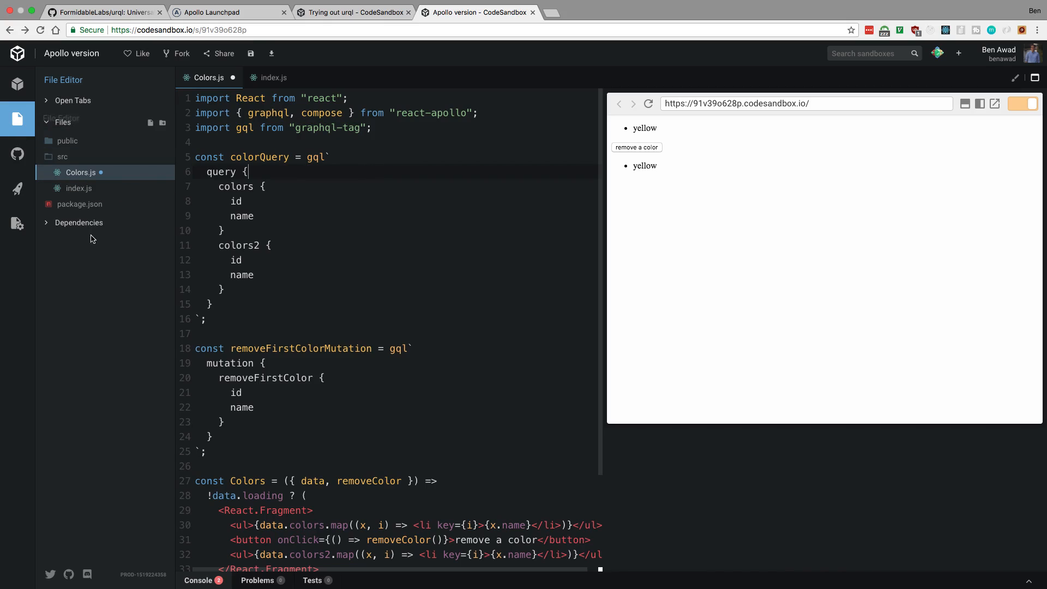
left_click(78, 223)
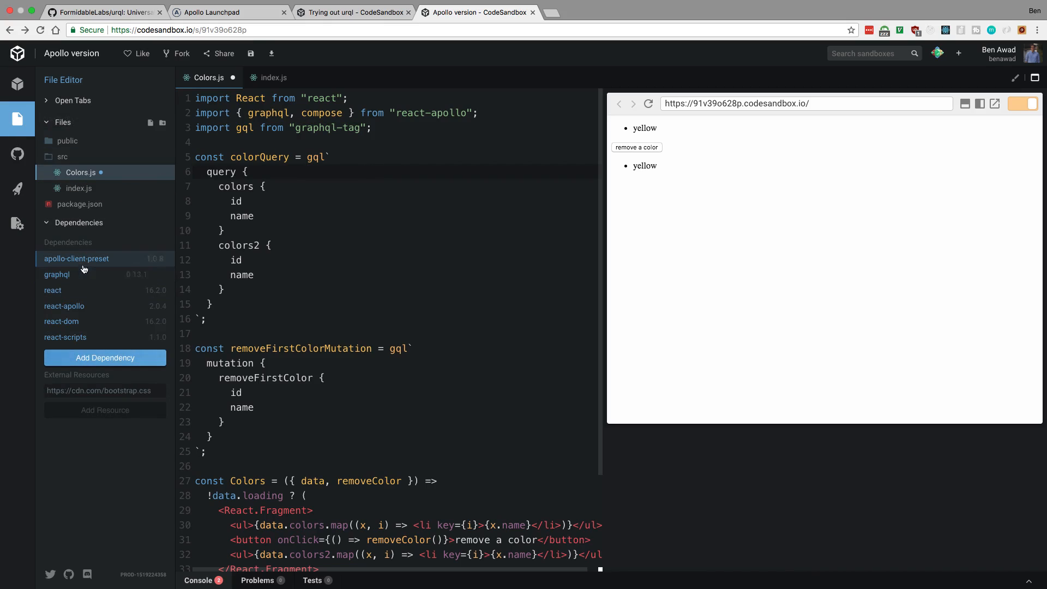
mouse_move(83, 283)
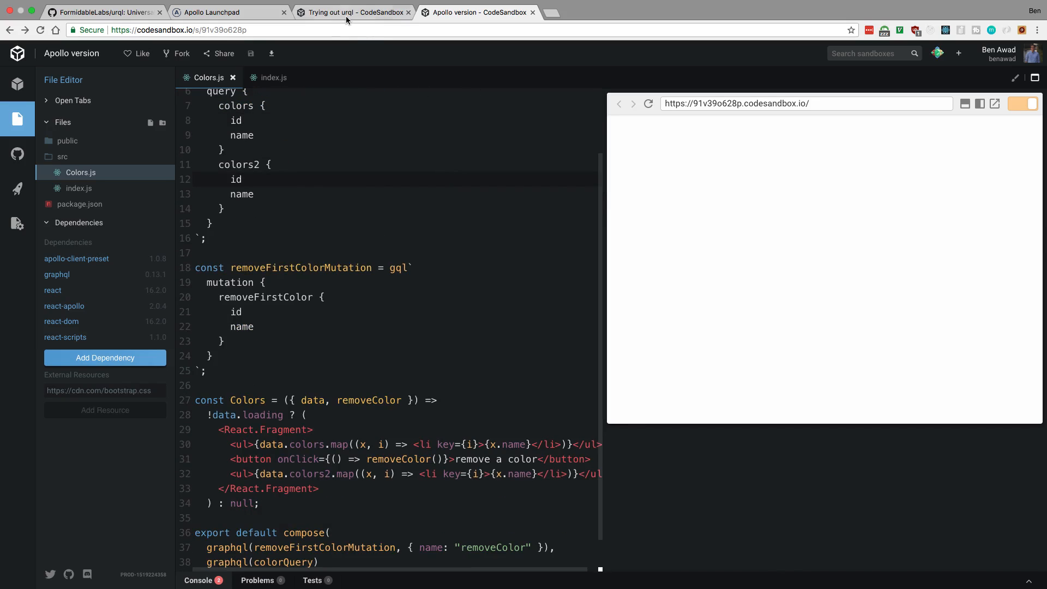
left_click(353, 12)
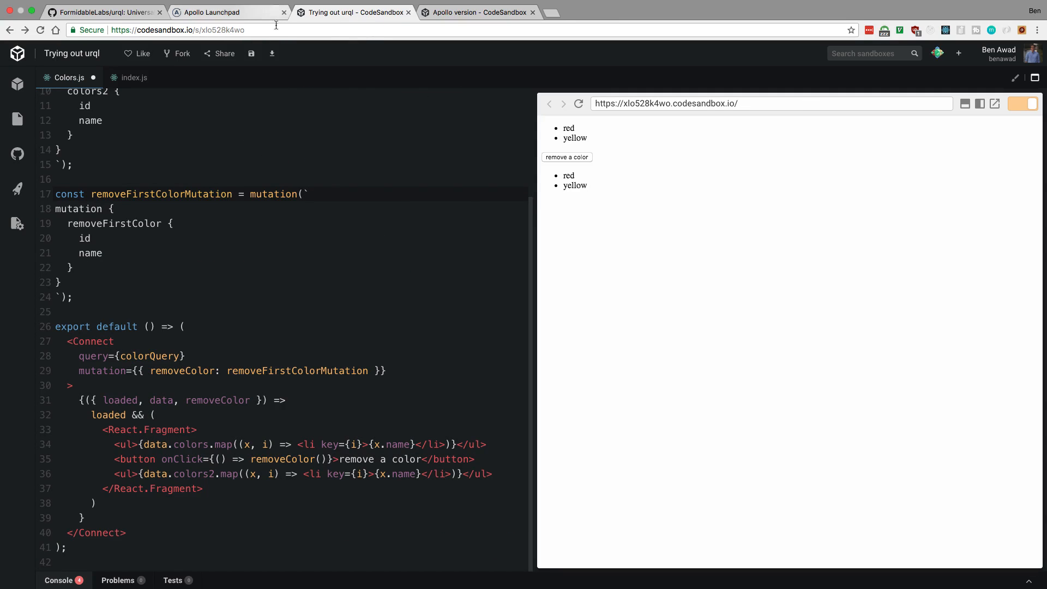
left_click(229, 12)
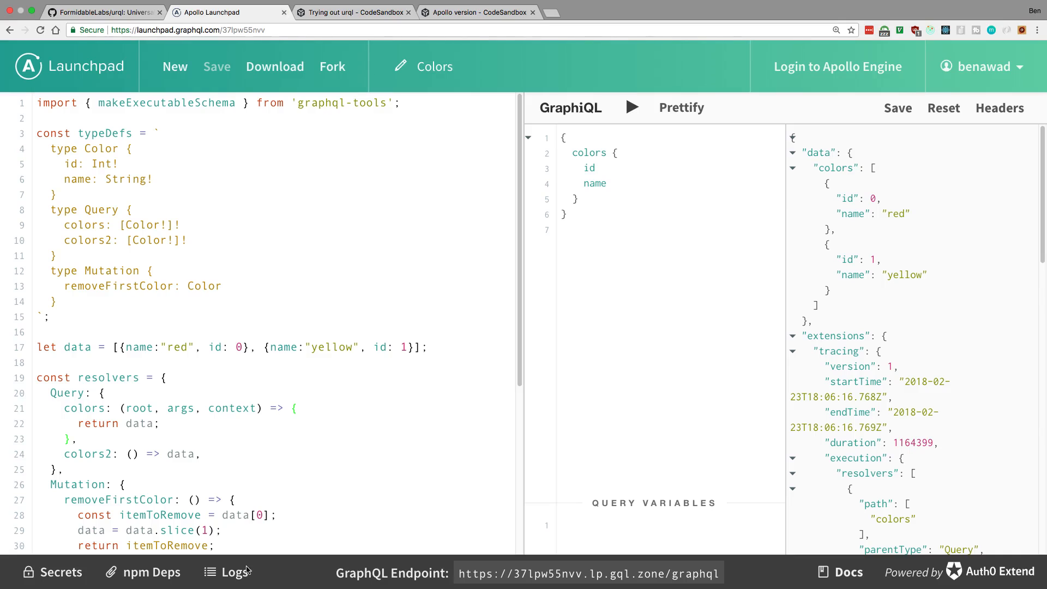